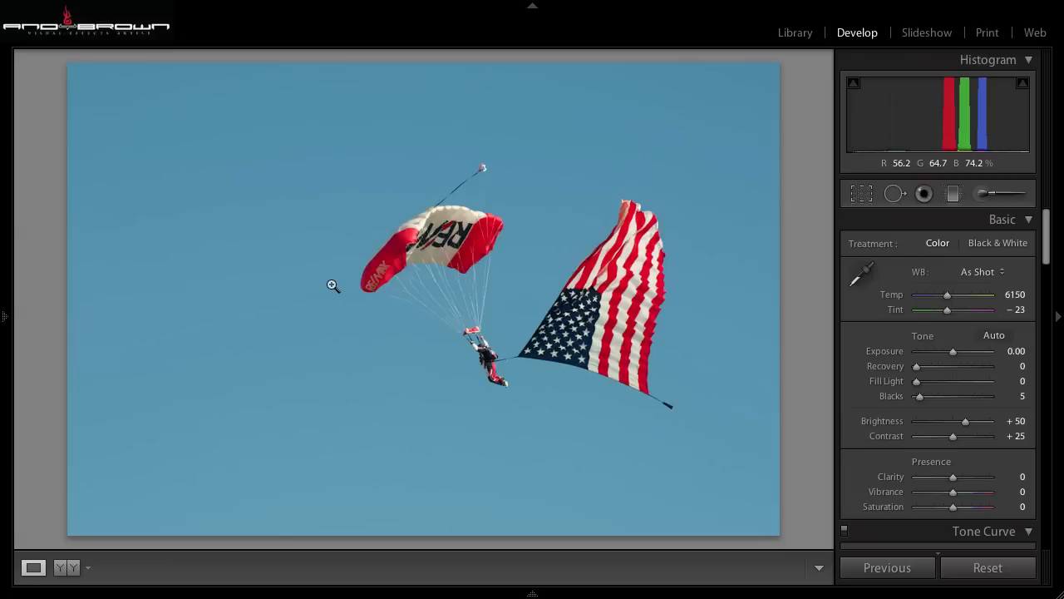
mouse_move(339, 279)
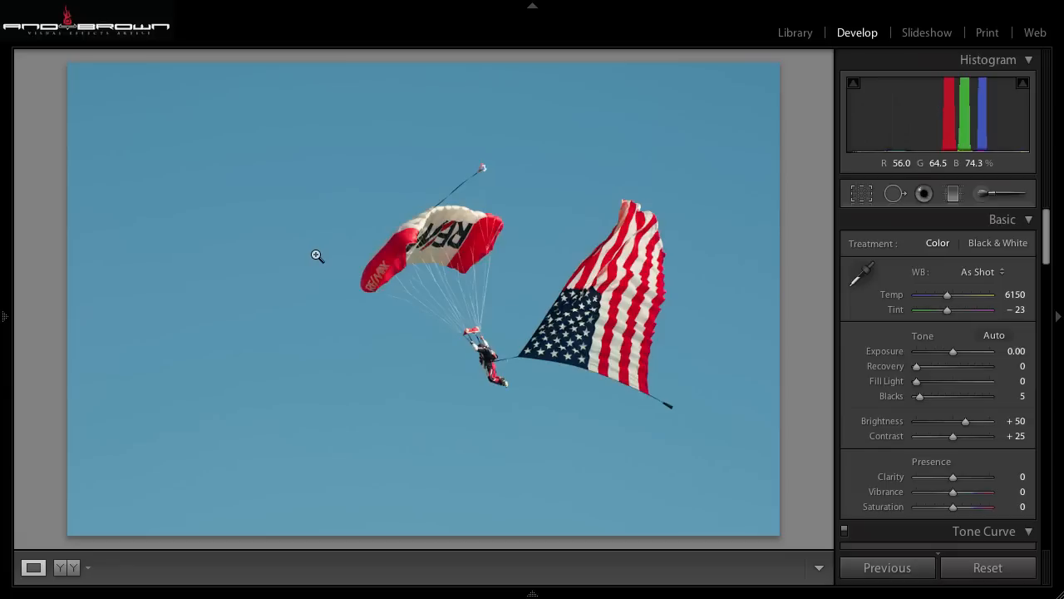
mouse_move(675, 252)
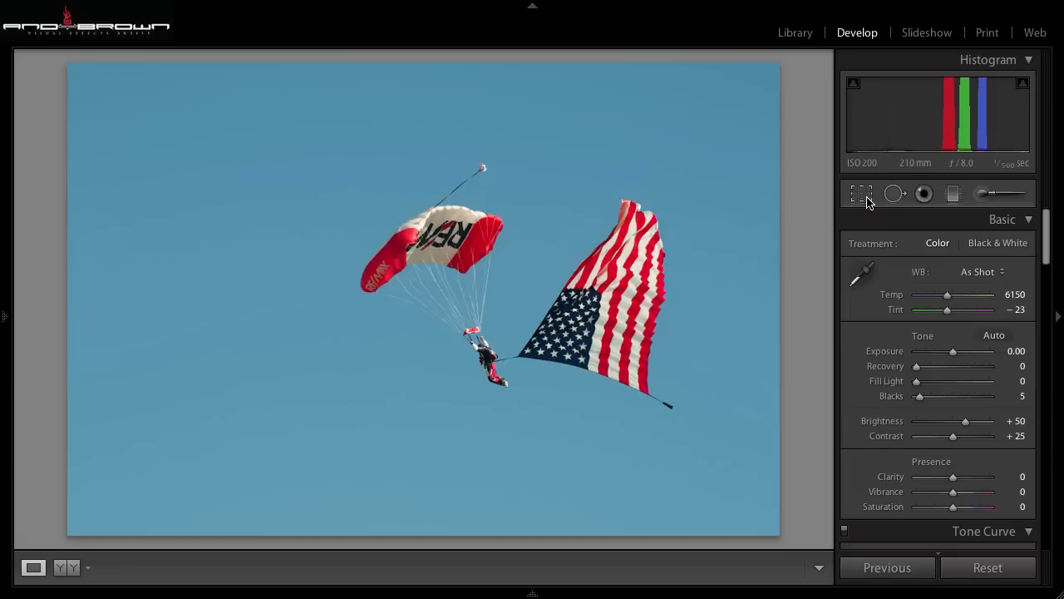
- Crop tighter around the parachutist and flag at a 5 x 7 aspect ratio and apply it
click(861, 192)
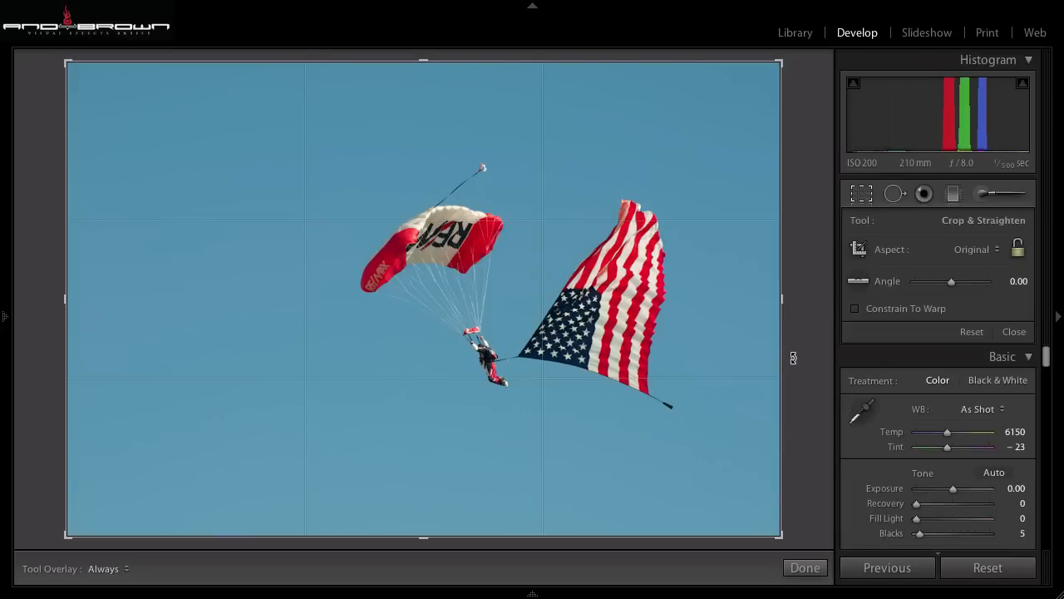
drag(778, 536, 755, 505)
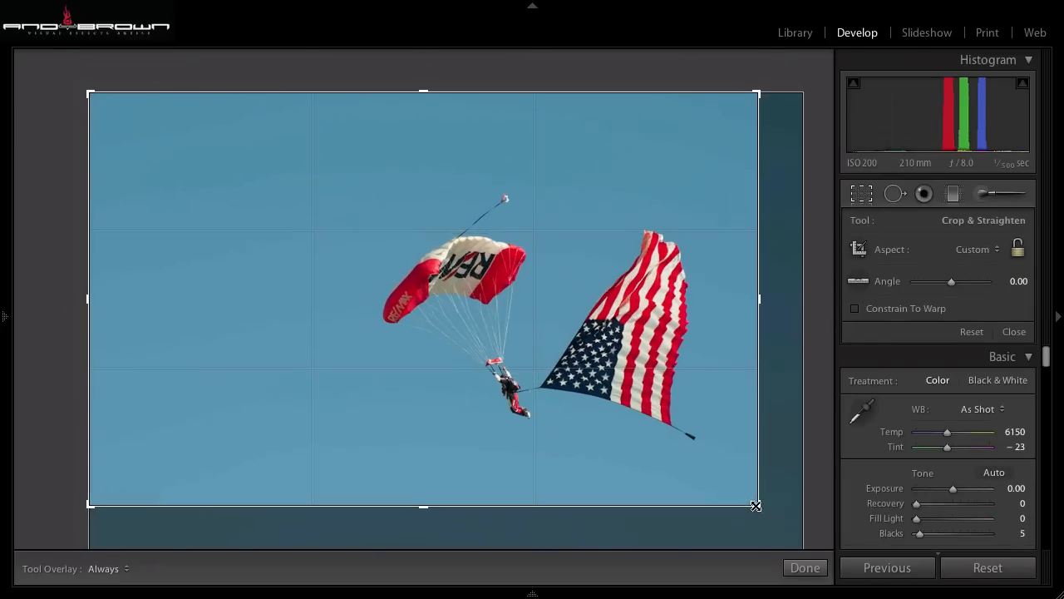
drag(755, 505, 752, 492)
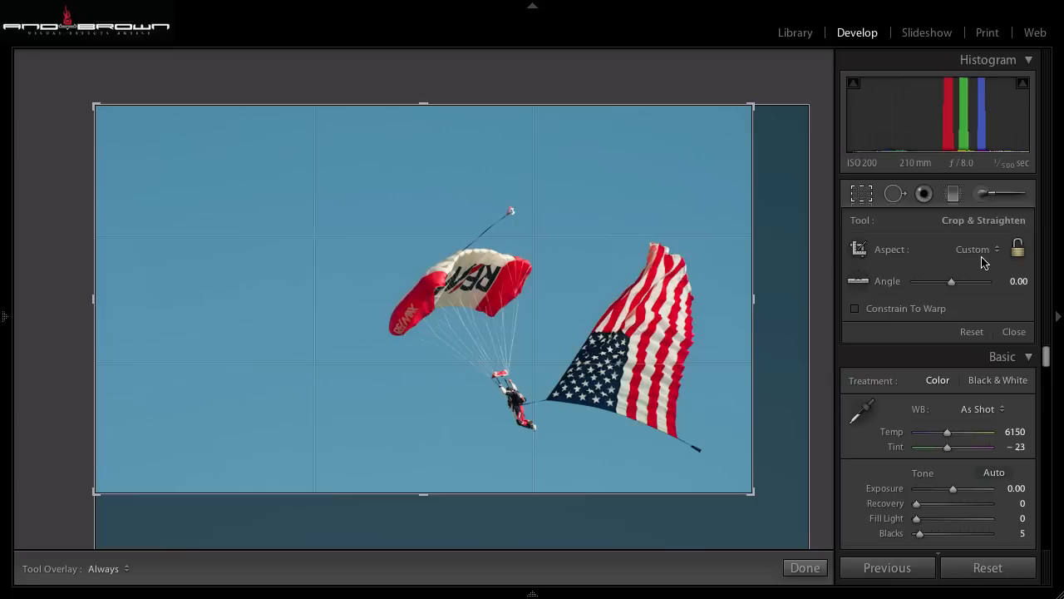
click(974, 249)
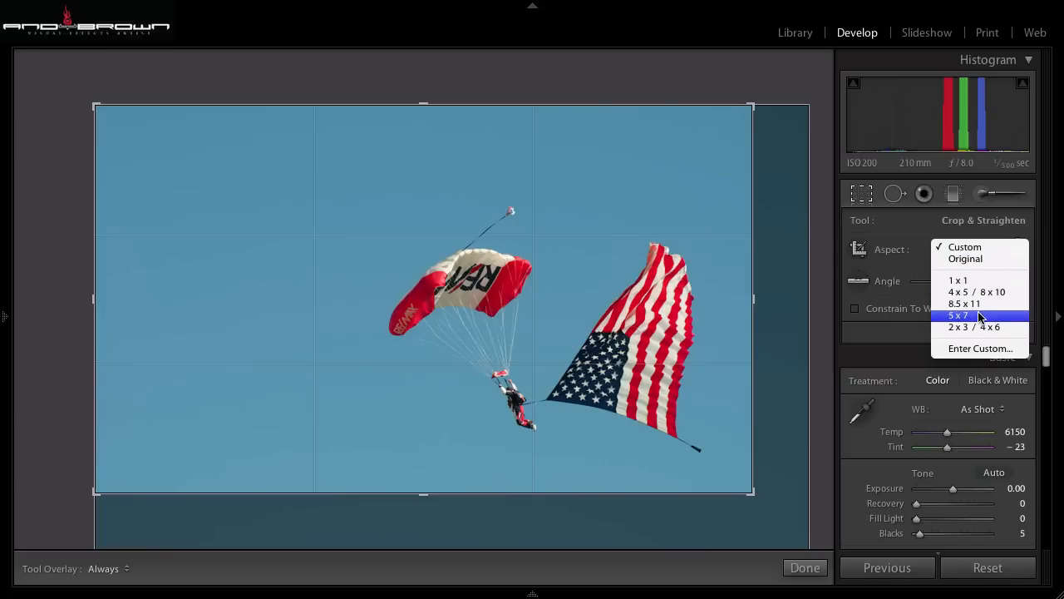
click(958, 316)
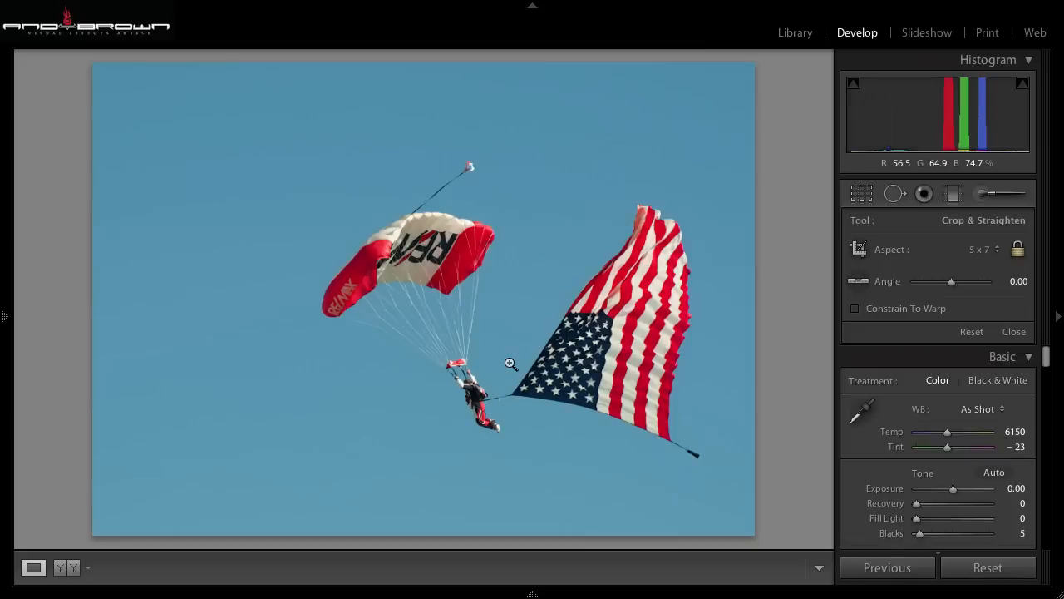
click(1014, 331)
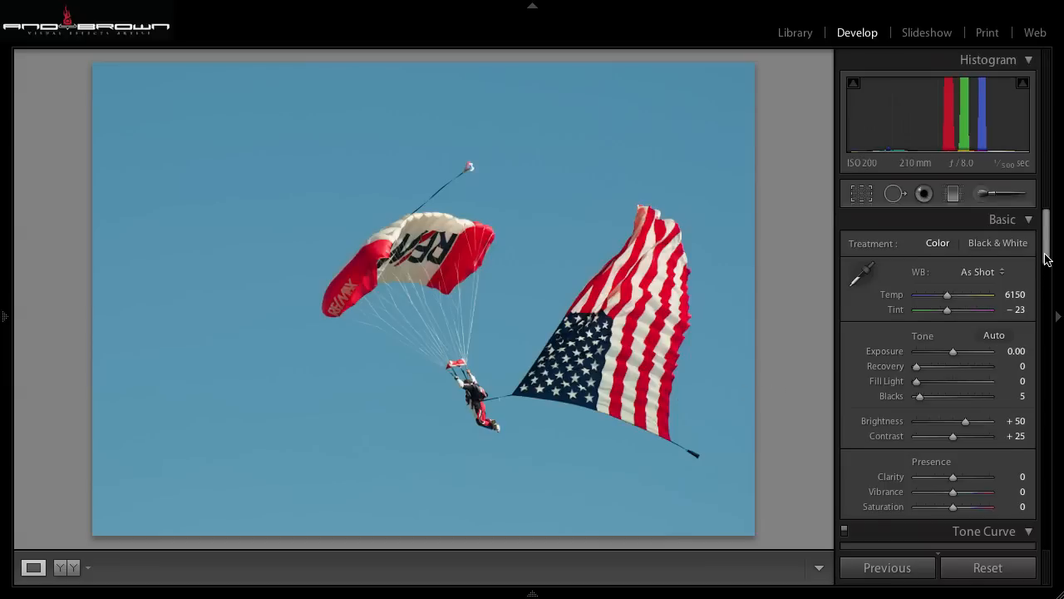
- Raise the Sharpening Amount to 65 in the Detail panel
scroll(down, 3)
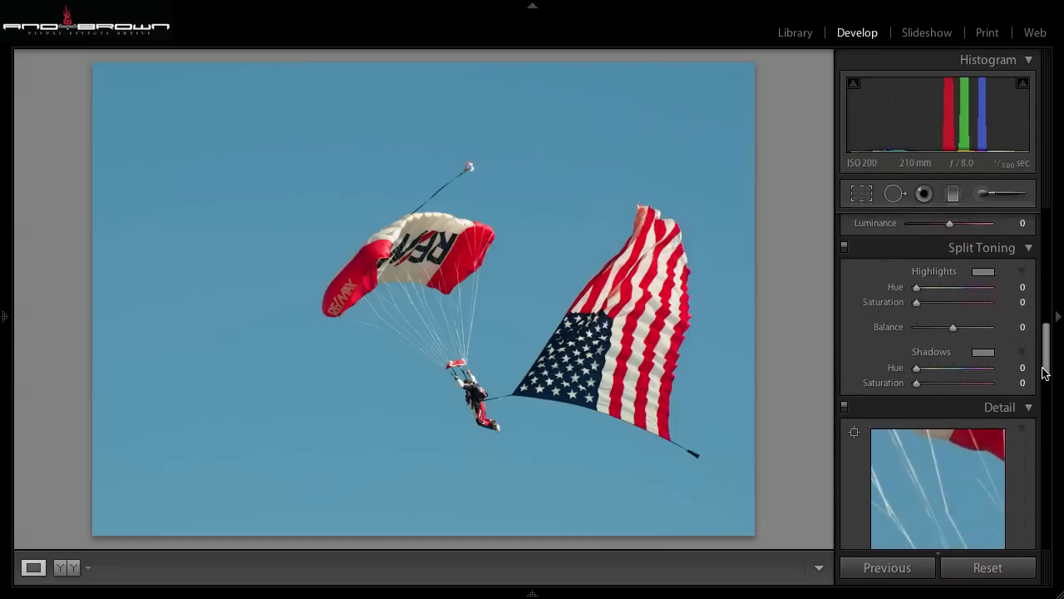
scroll(down, 3)
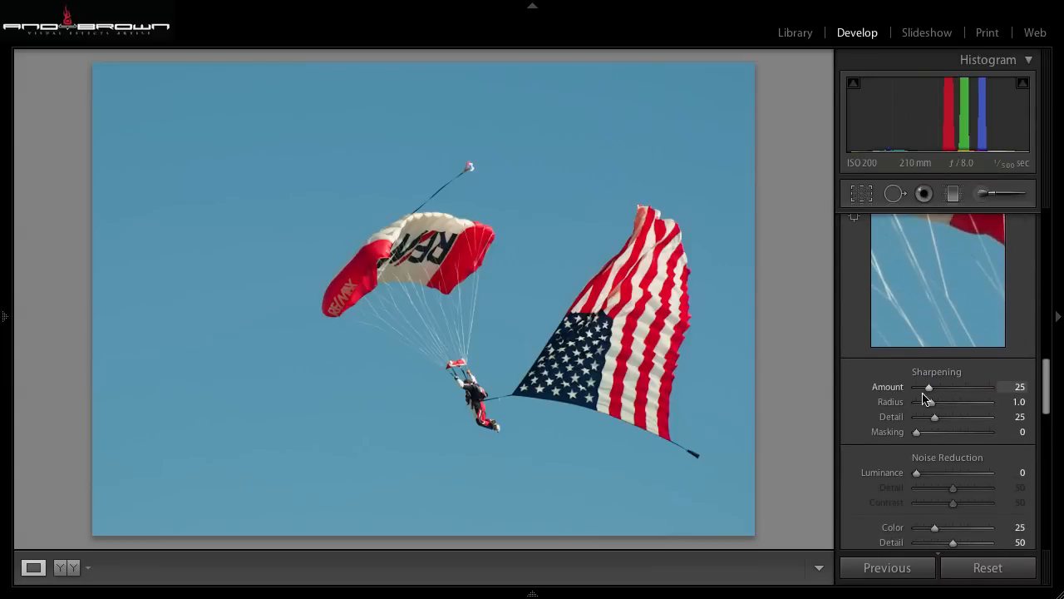
drag(928, 388, 945, 388)
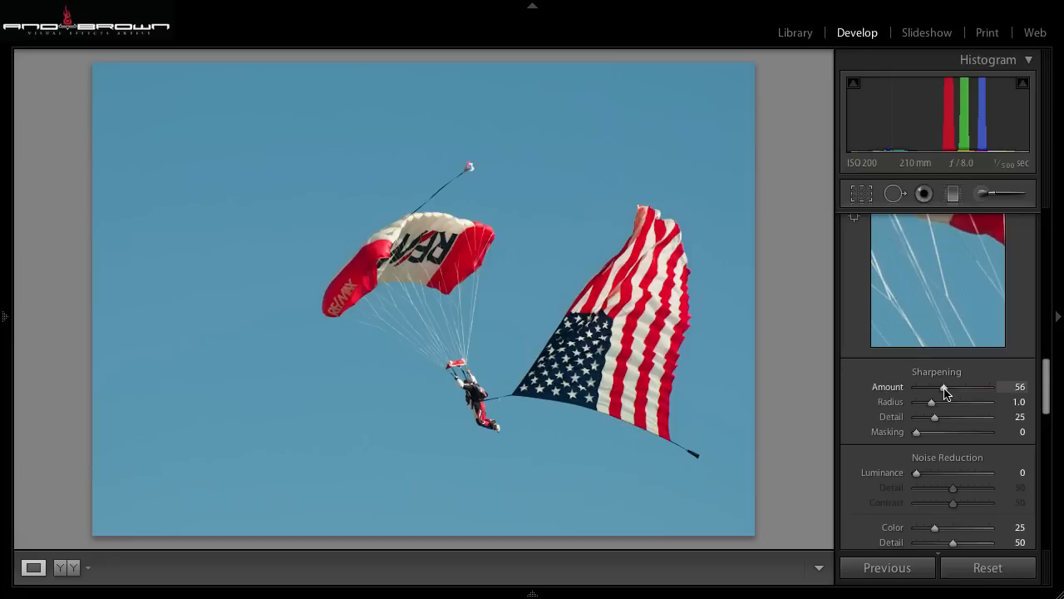
drag(945, 386, 952, 386)
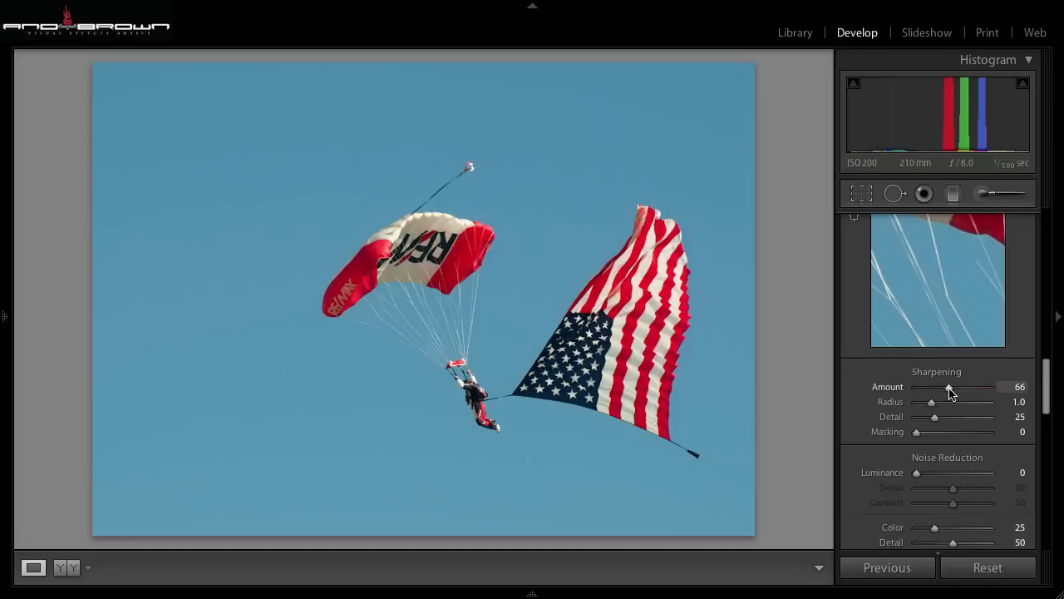
drag(951, 385, 948, 396)
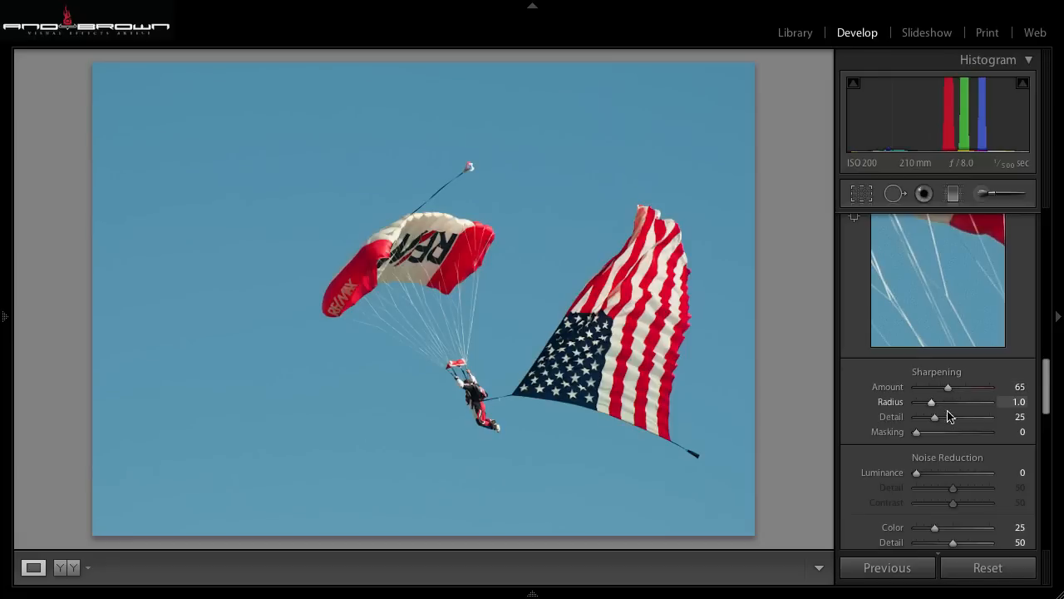
mouse_move(951, 489)
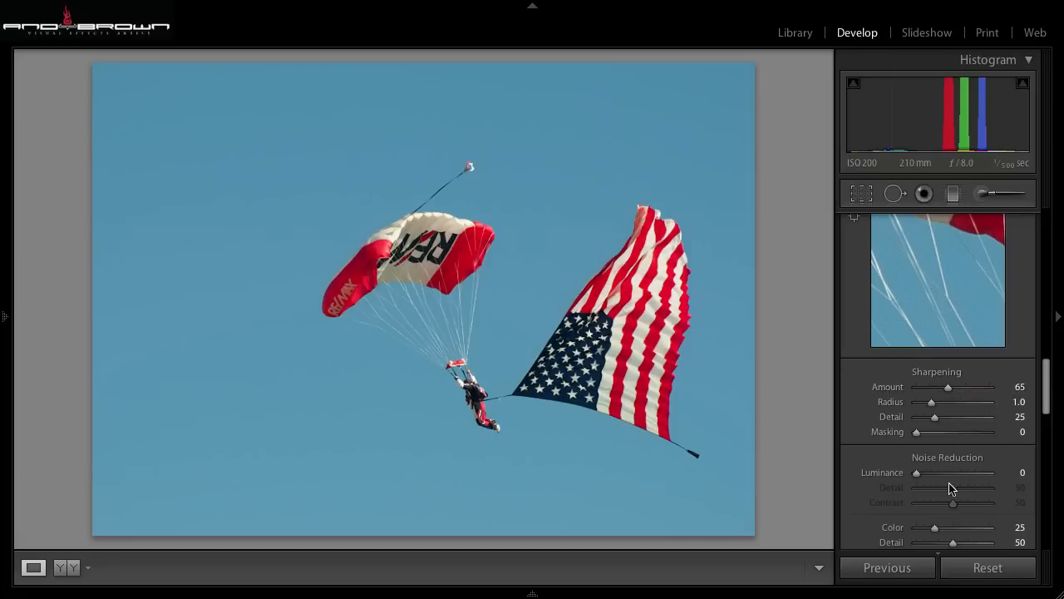
- Raise Noise Reduction Luminance to 38
drag(914, 472, 940, 473)
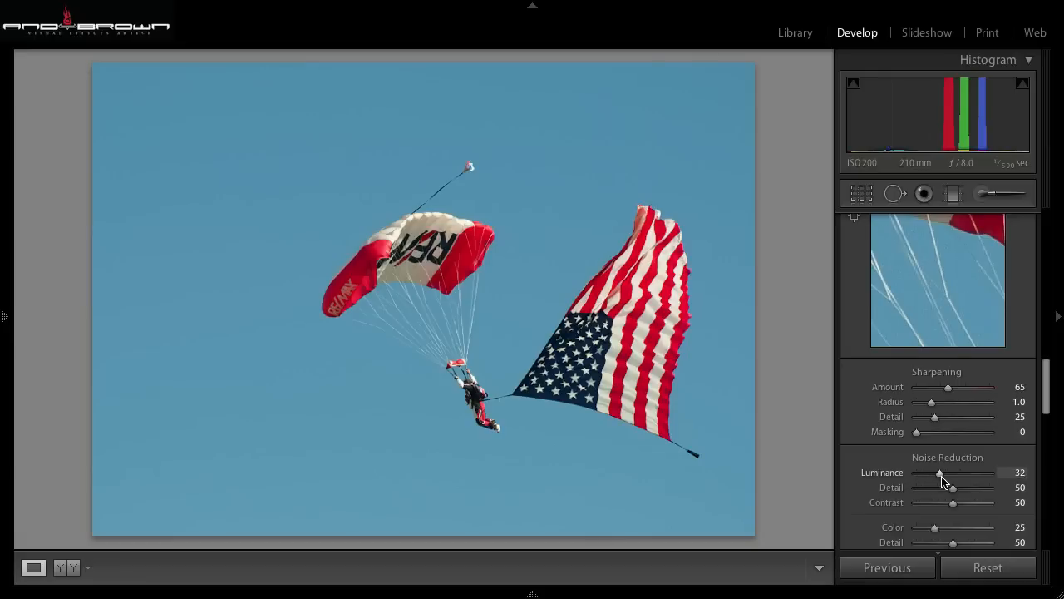
drag(940, 472, 948, 472)
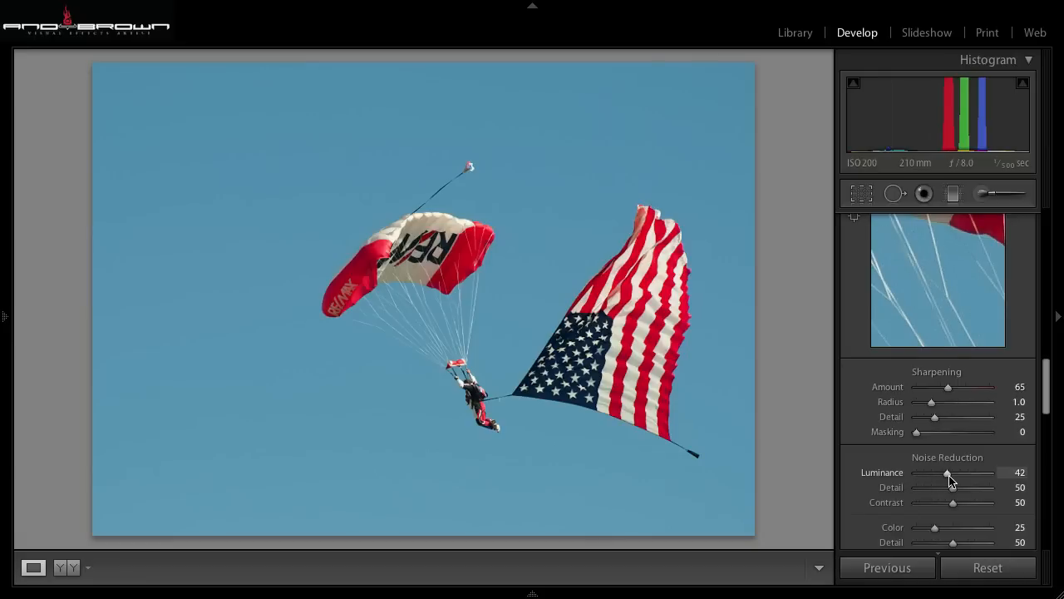
drag(948, 472, 944, 472)
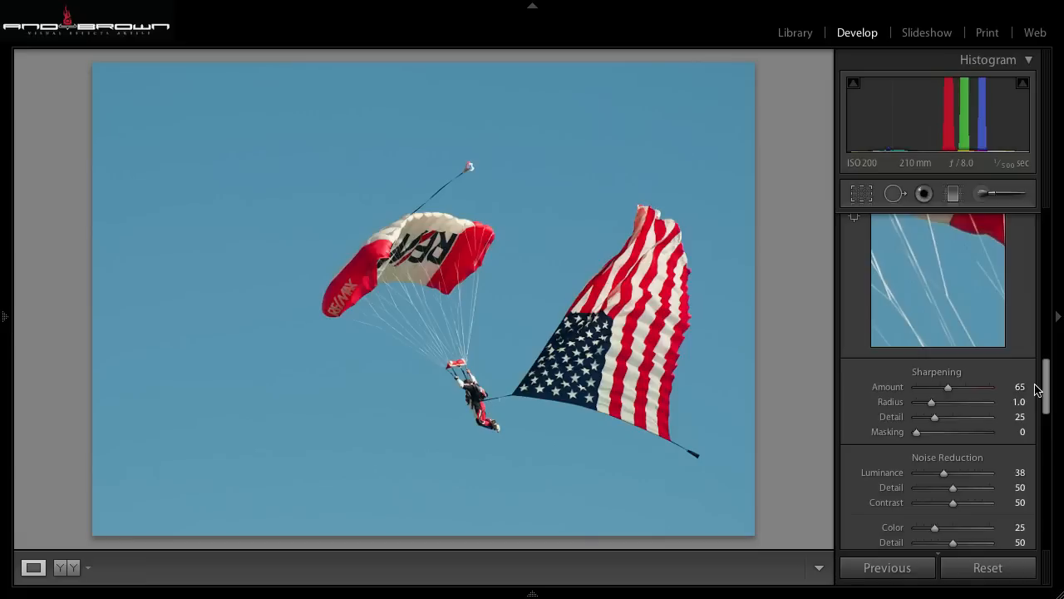
scroll(down, 3)
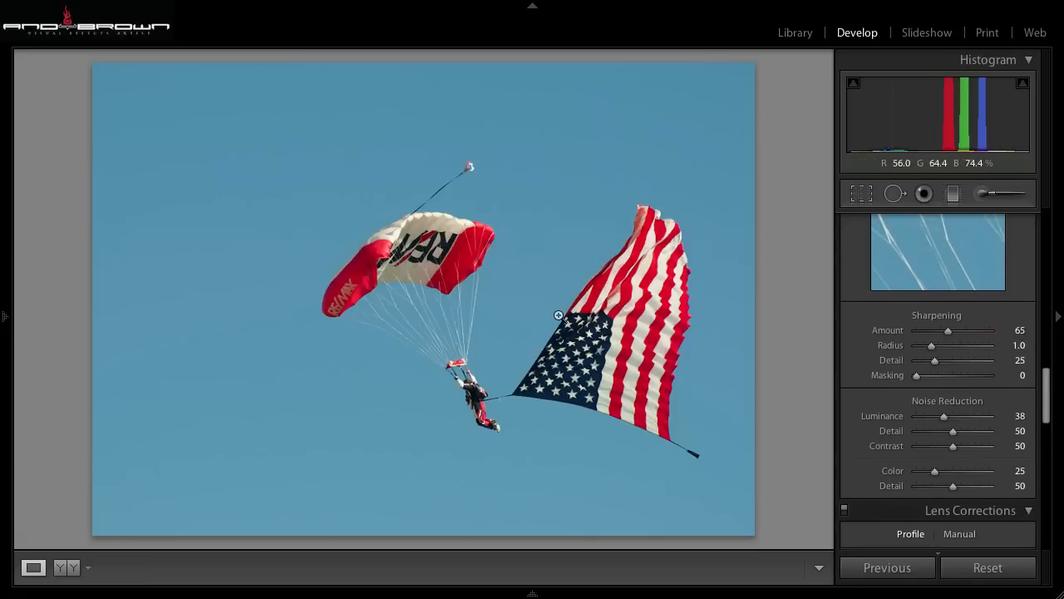
click(559, 316)
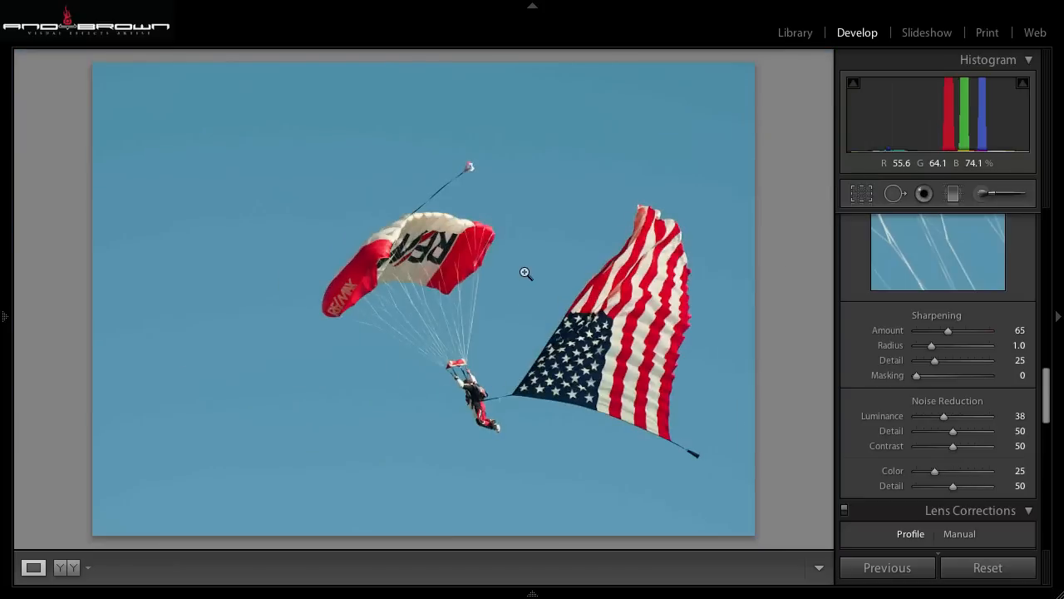
- Send a 16-bit ProPhoto RGB TIFF copy with Lightroom adjustments to Viveza 2 via Edit In
right_click(525, 273)
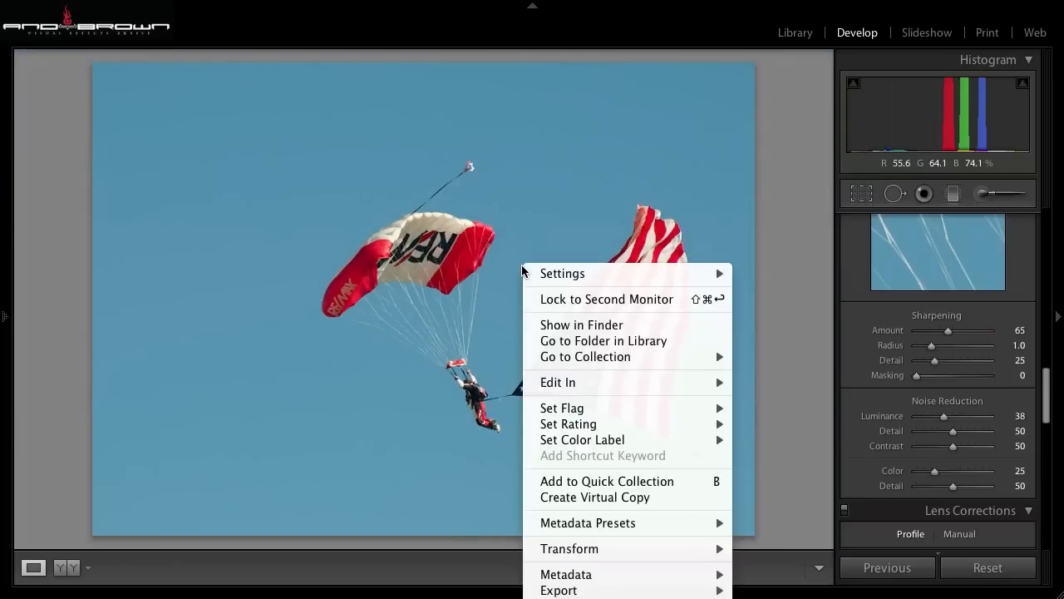
mouse_move(558, 383)
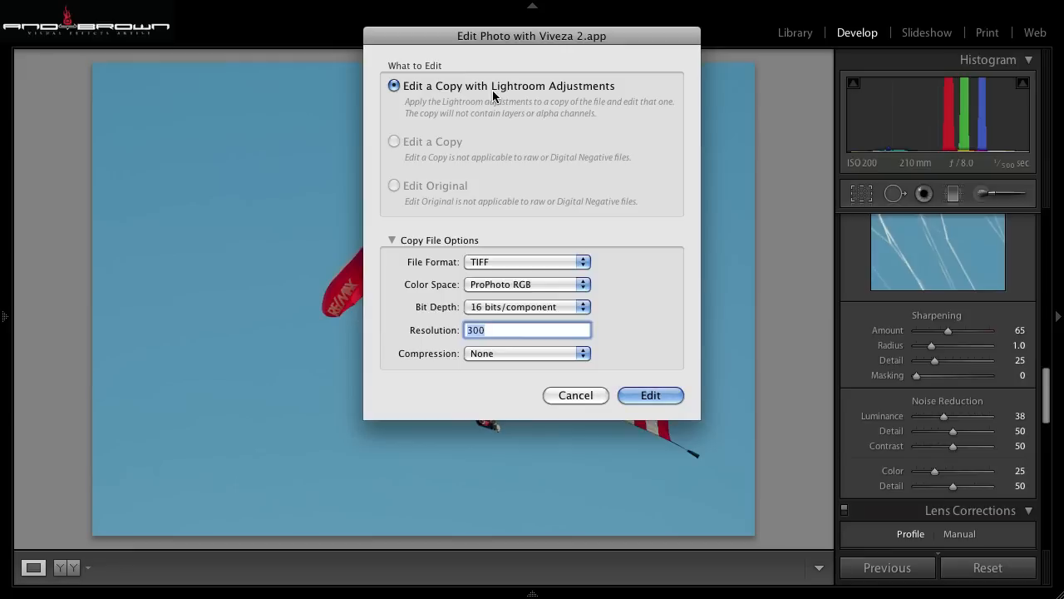
mouse_move(580, 240)
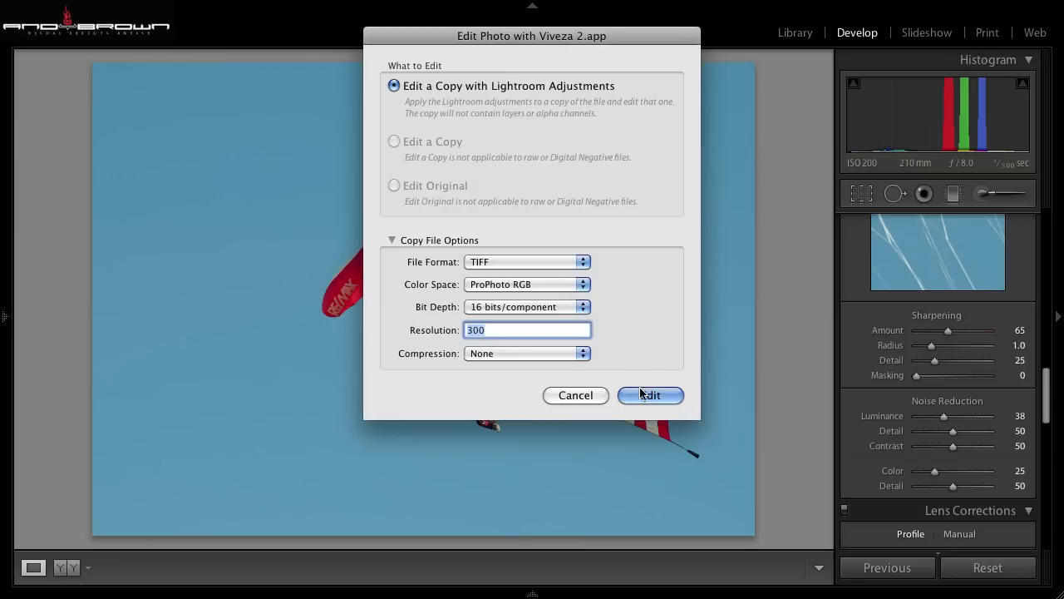
click(650, 395)
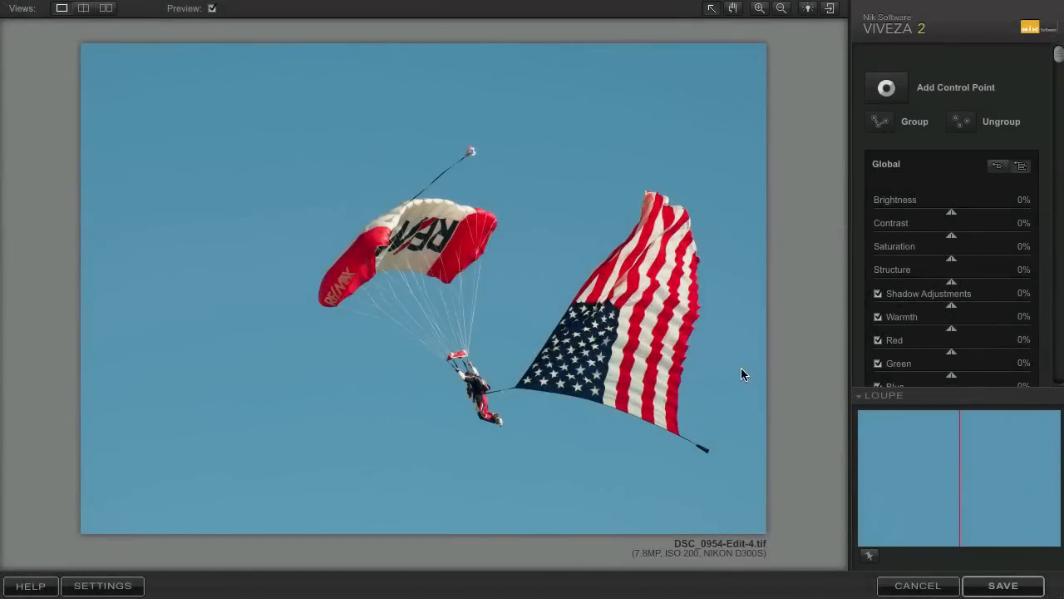
mouse_move(657, 336)
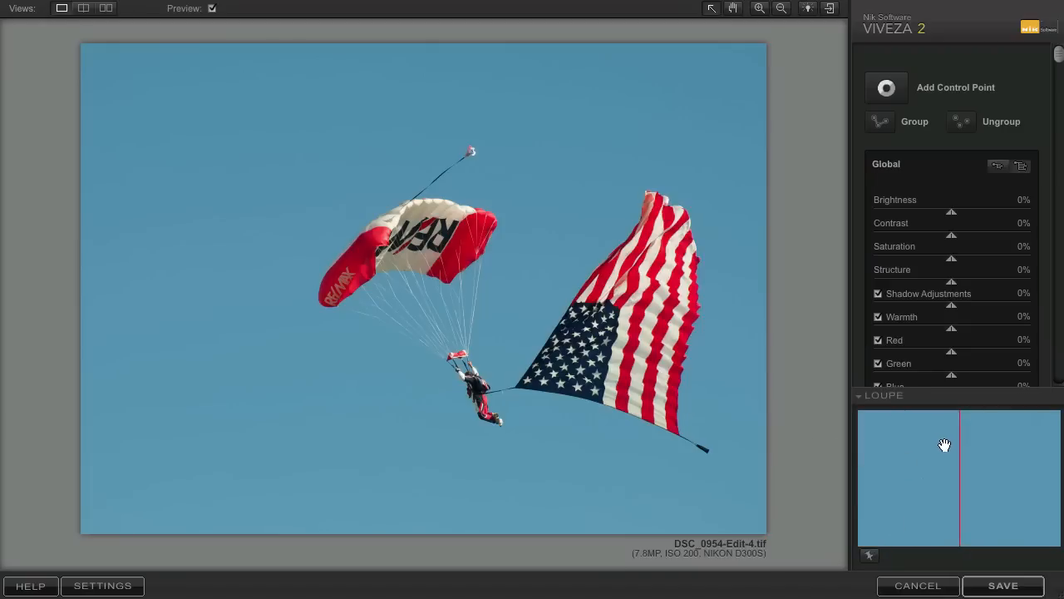
mouse_move(914, 456)
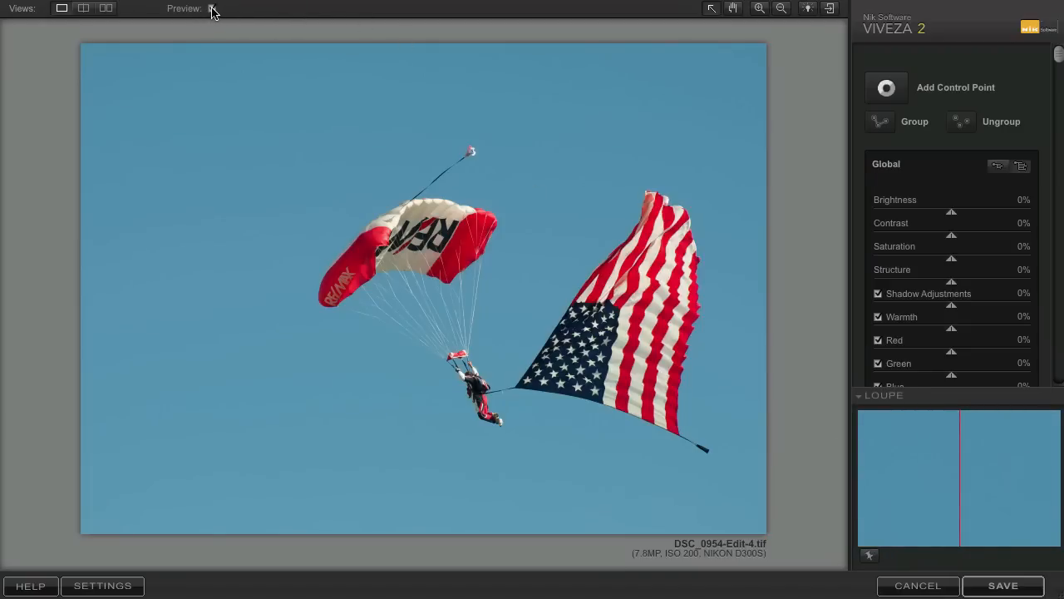
click(213, 9)
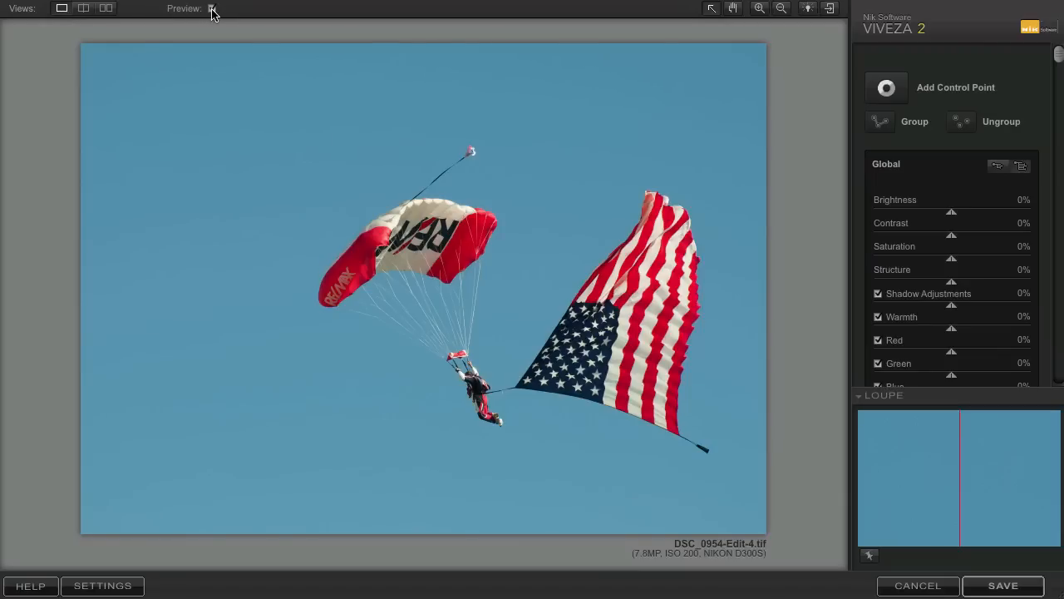
mouse_move(84, 7)
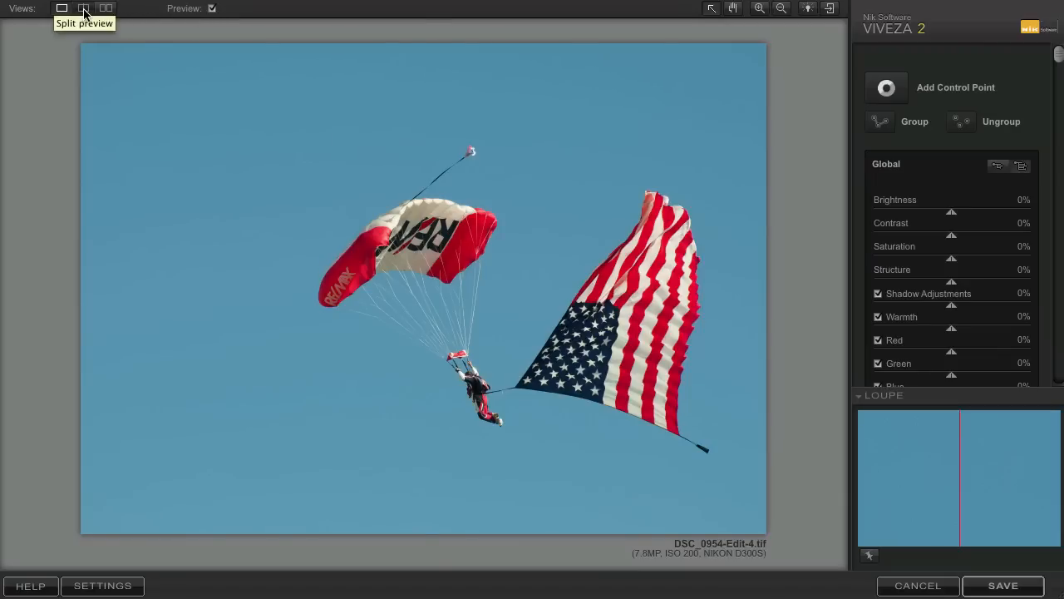
click(83, 7)
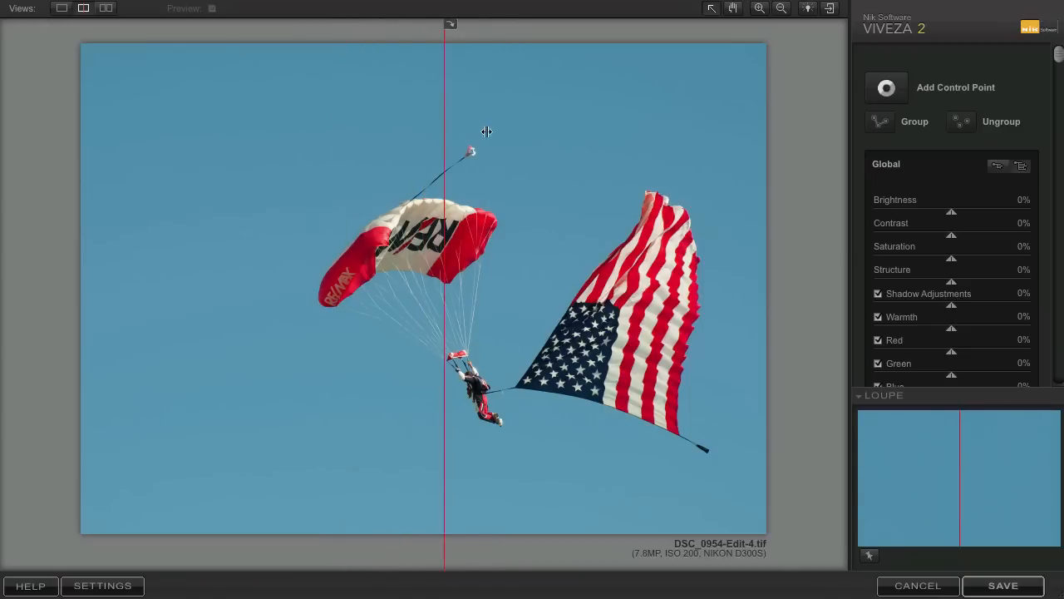
click(83, 8)
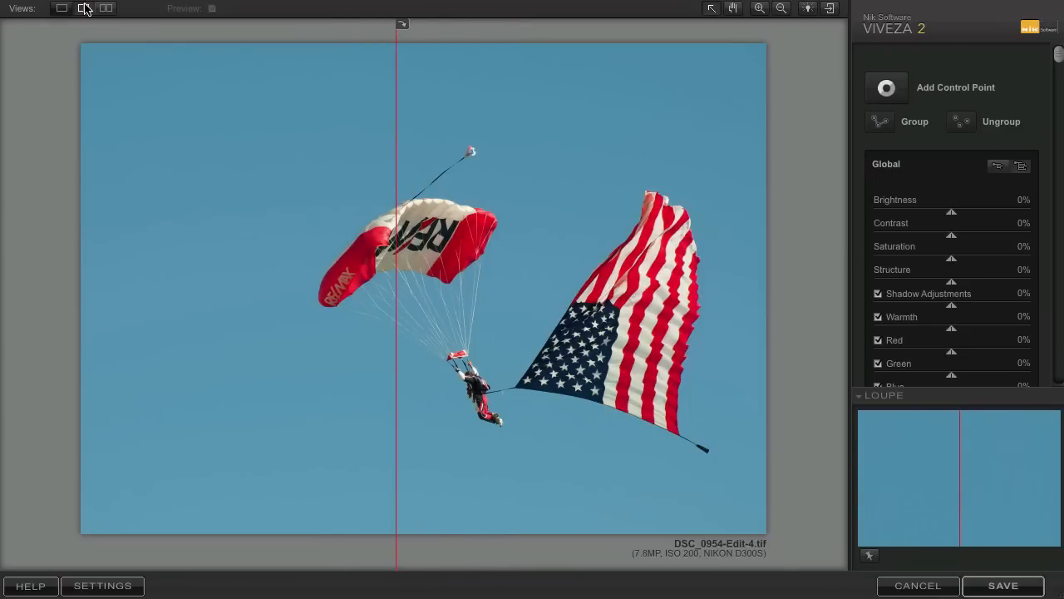
click(107, 8)
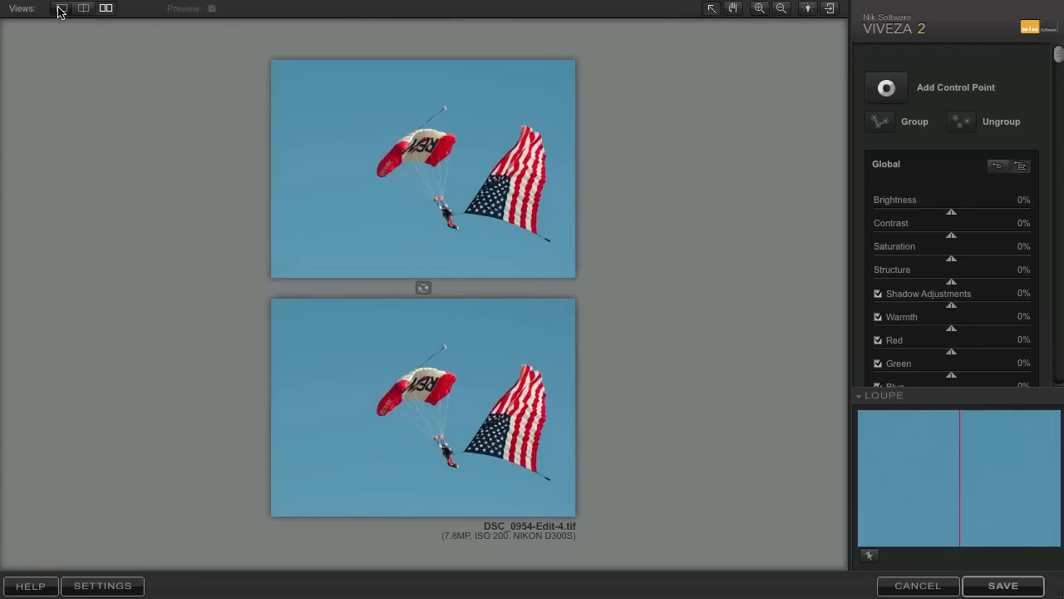
click(61, 8)
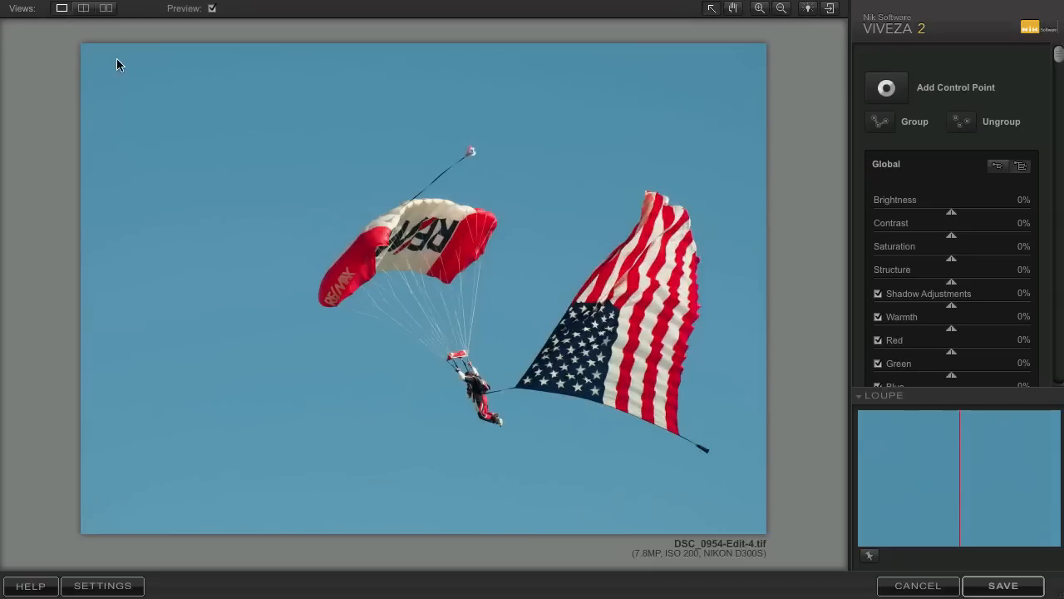
mouse_move(433, 115)
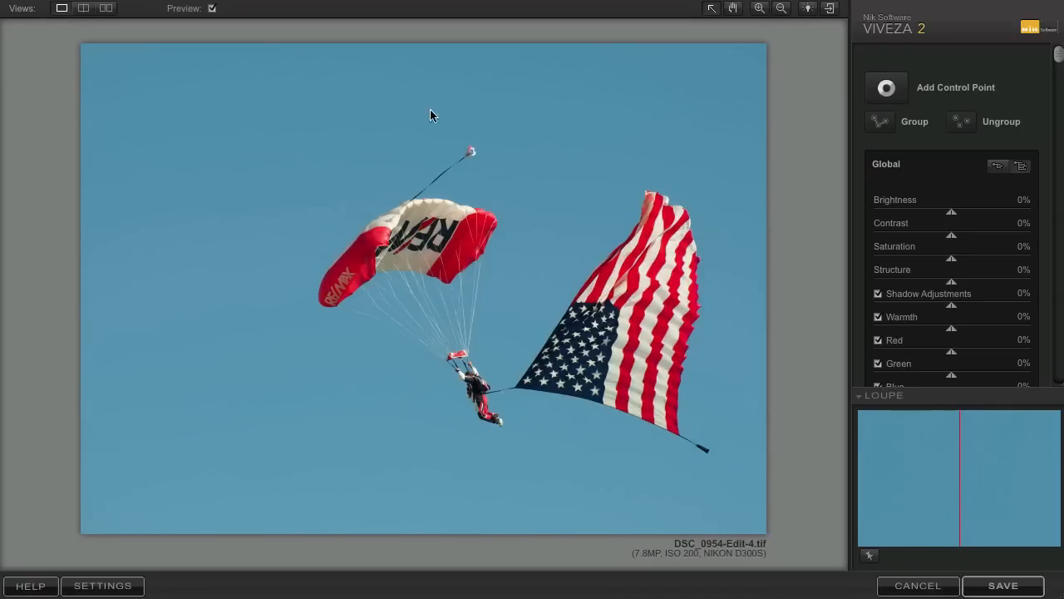
mouse_move(989, 163)
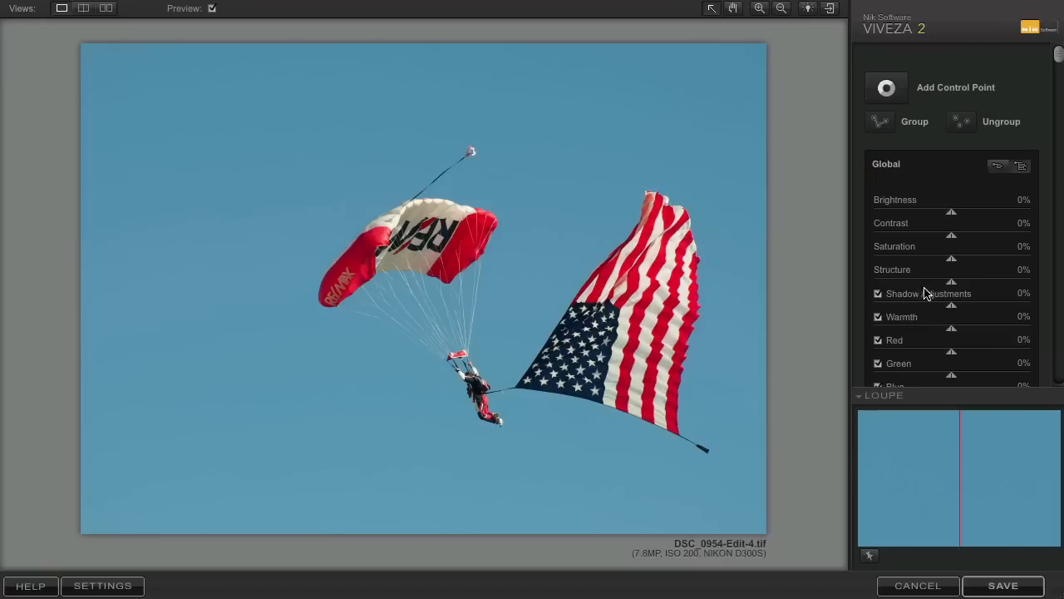
scroll(down, 3)
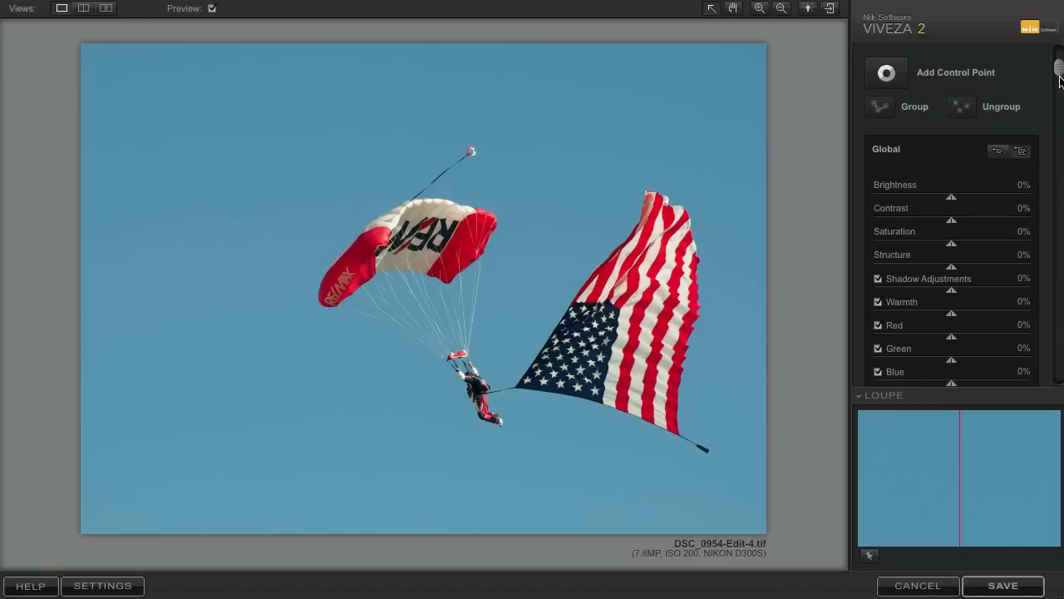
scroll(down, 3)
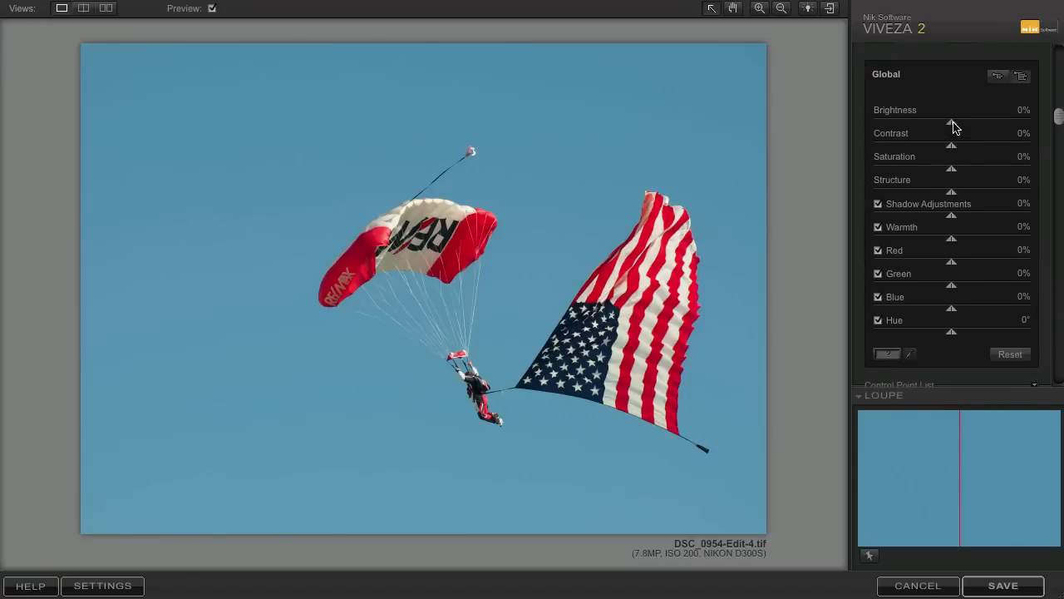
drag(952, 122, 948, 121)
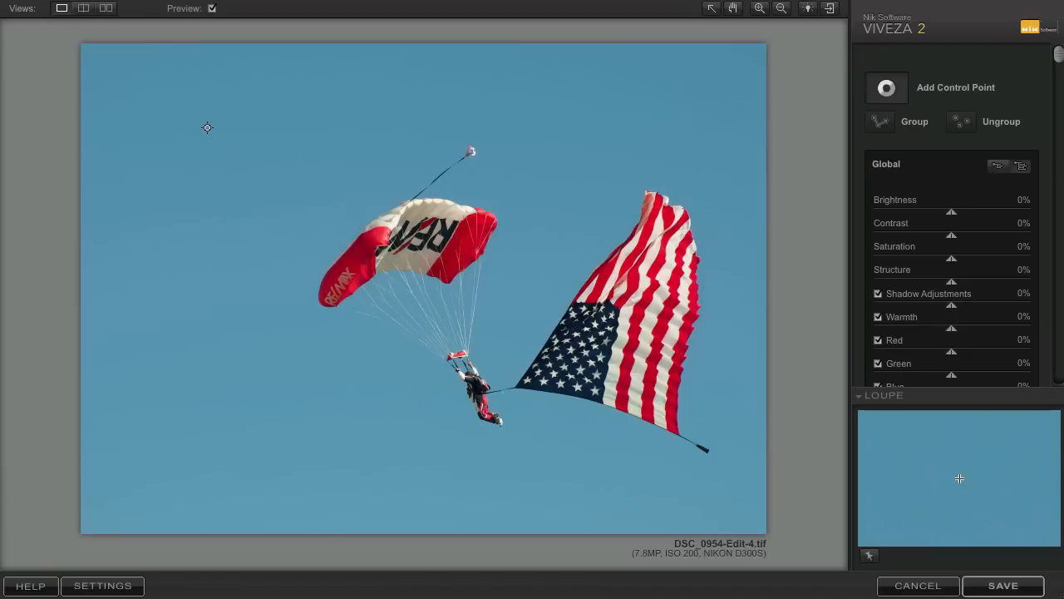
- Place a wide sky control point with brightness -35%, contrast 11% and a saturation boost
click(206, 128)
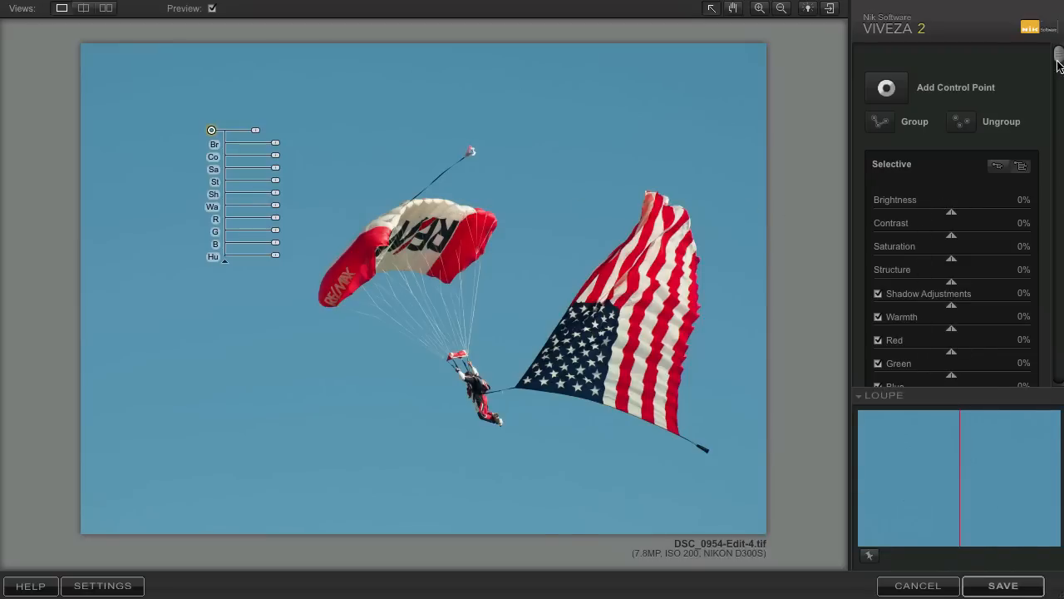
mouse_move(878, 171)
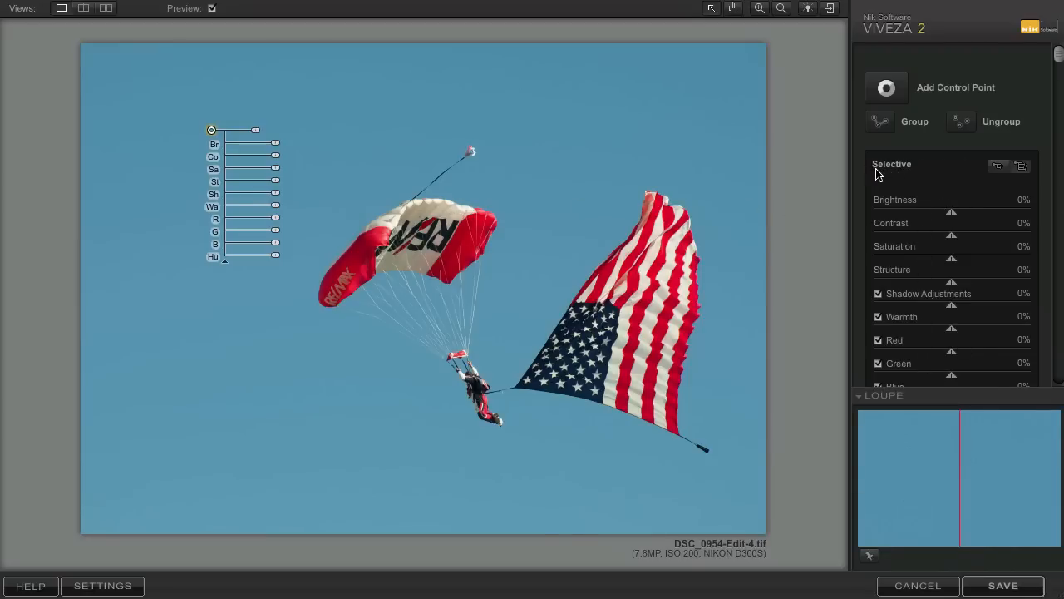
mouse_move(898, 171)
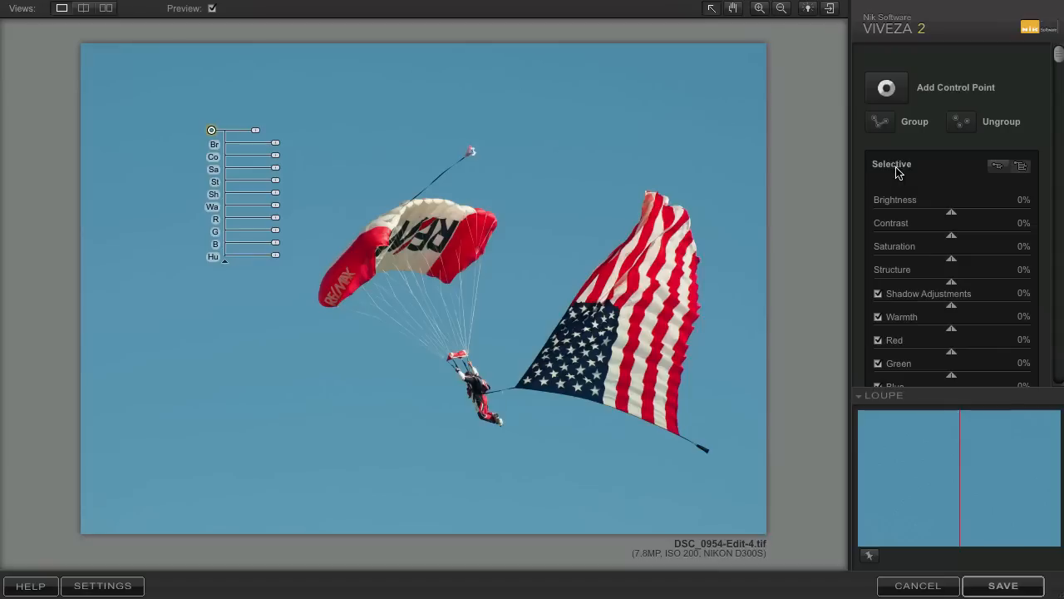
mouse_move(883, 174)
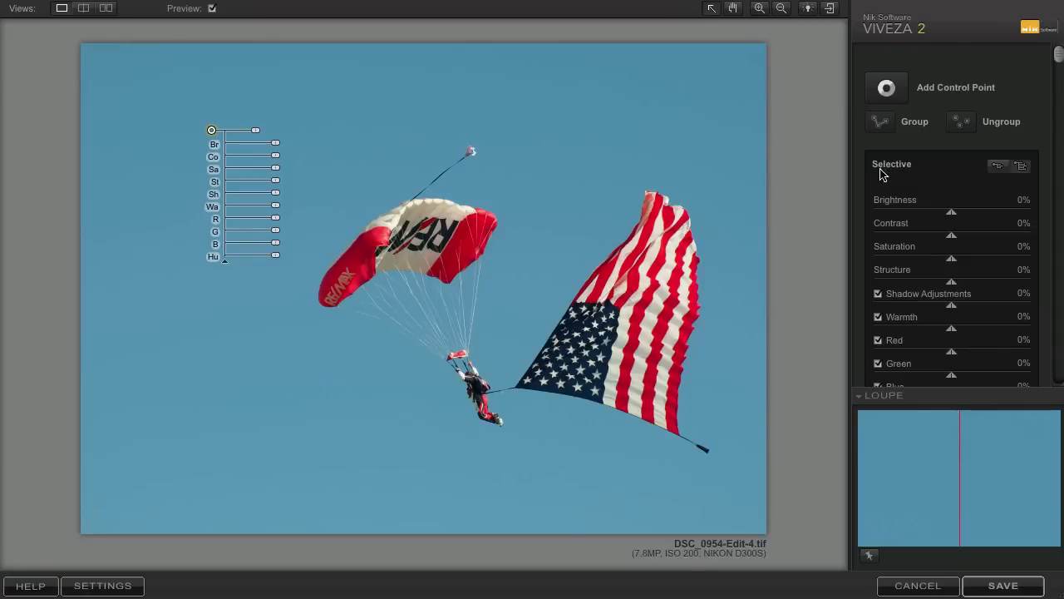
mouse_move(236, 156)
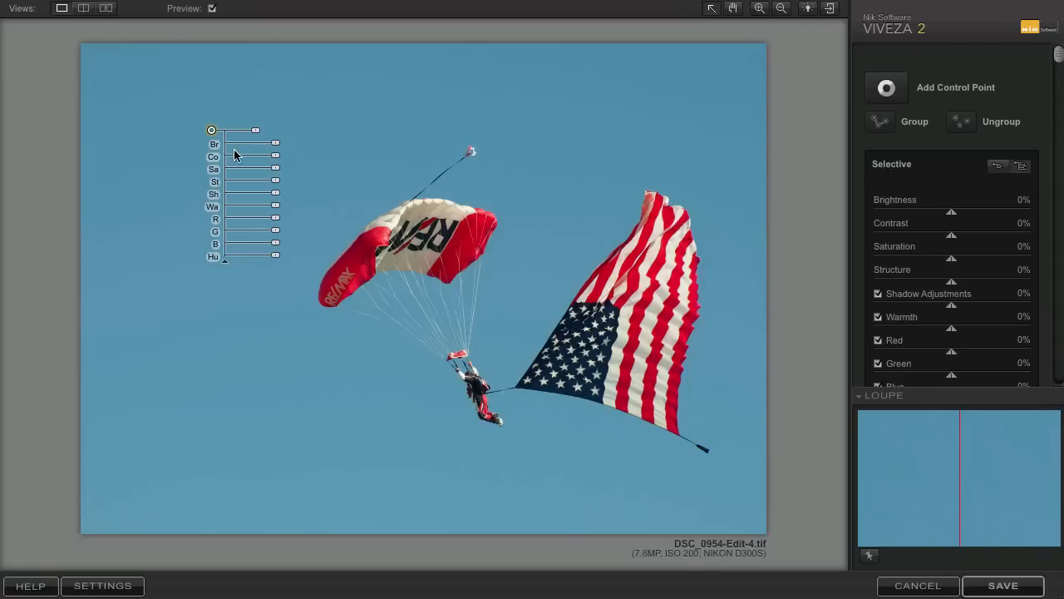
mouse_move(246, 136)
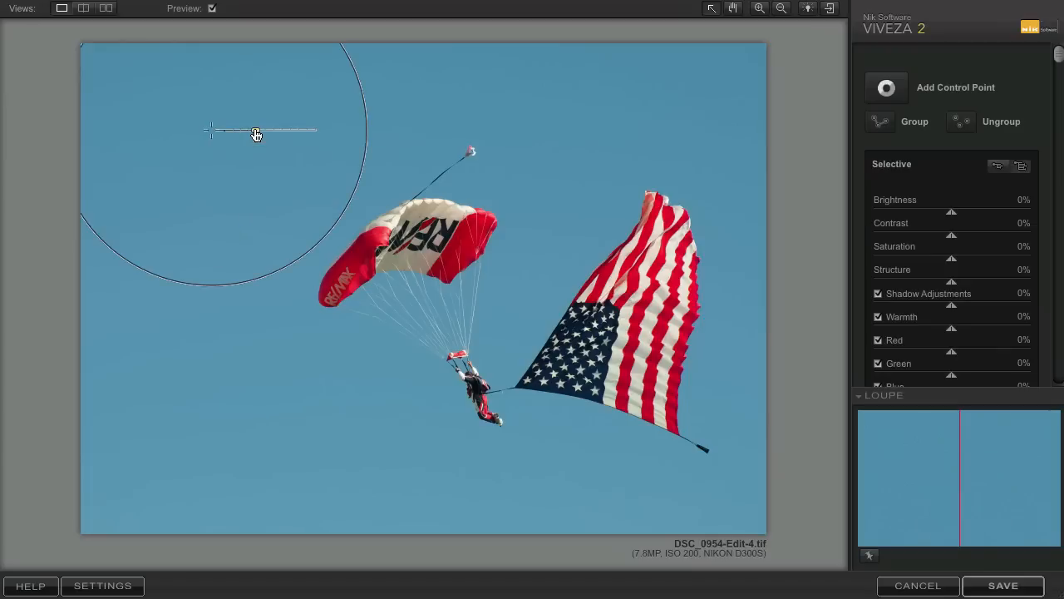
drag(286, 132, 309, 137)
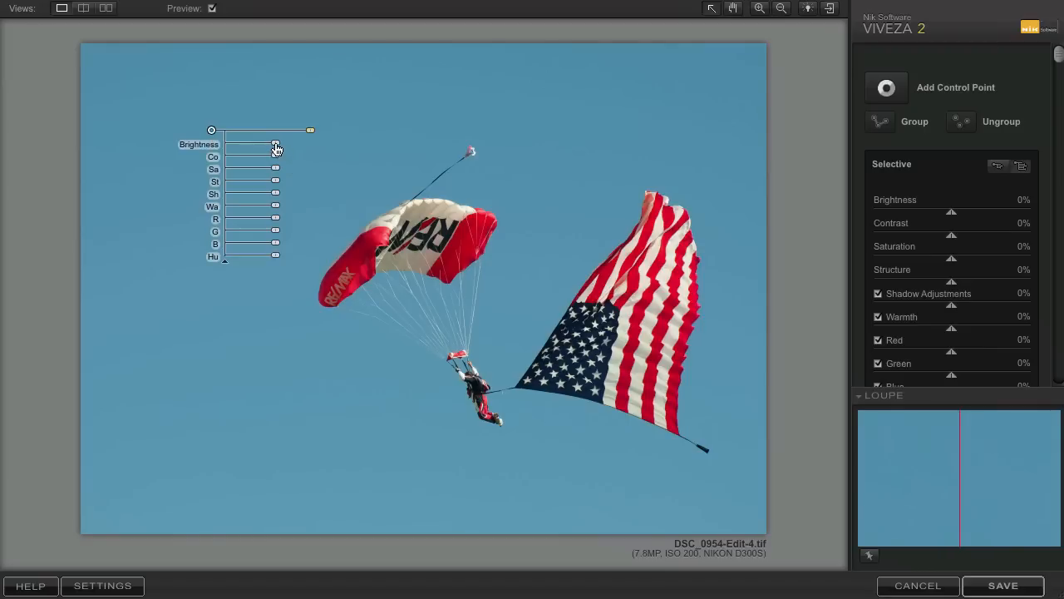
drag(276, 143, 268, 143)
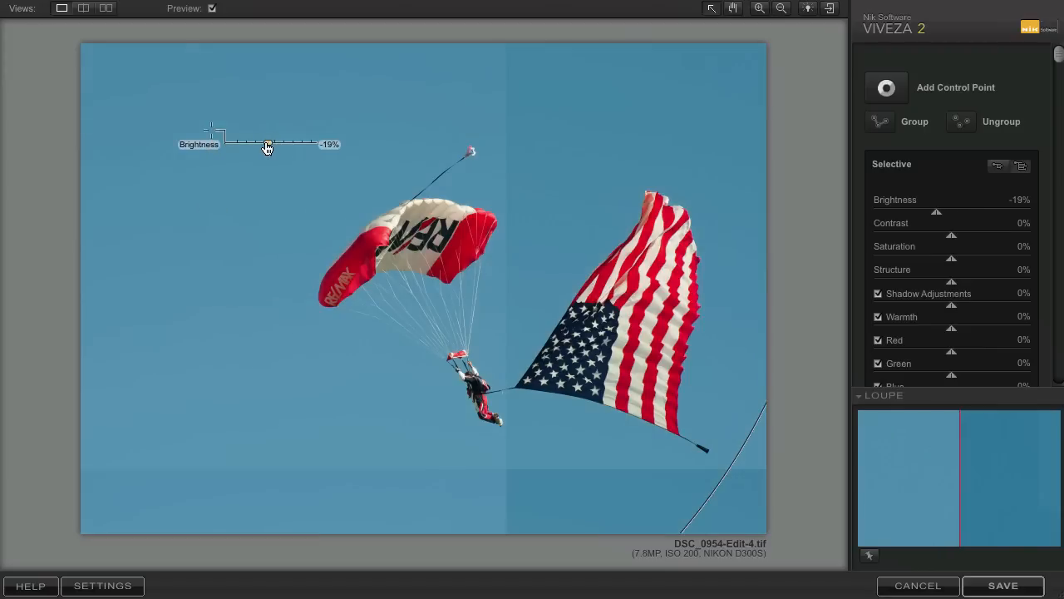
drag(267, 145, 262, 145)
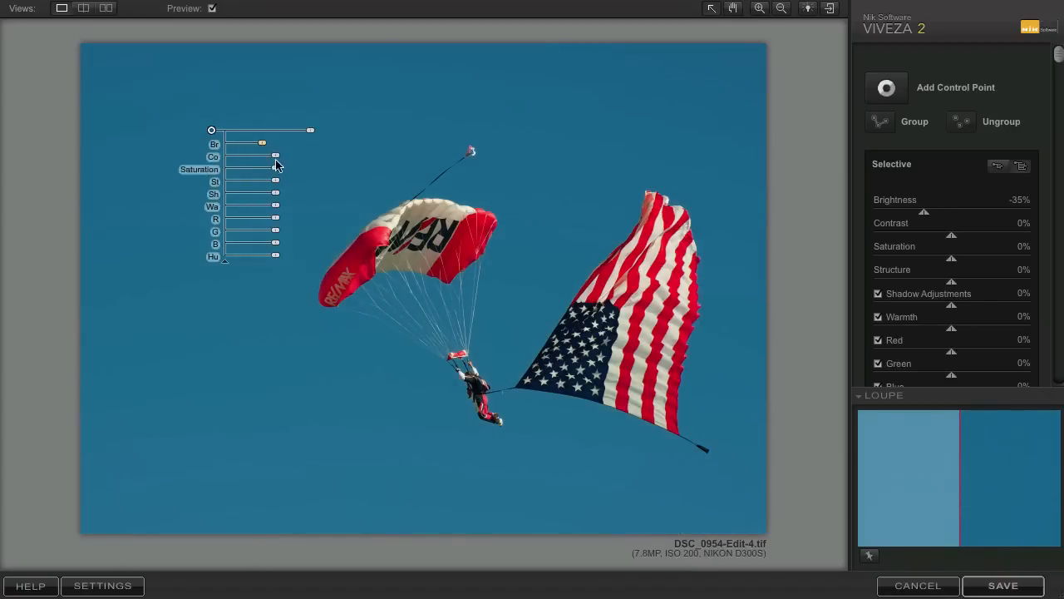
drag(276, 156, 282, 158)
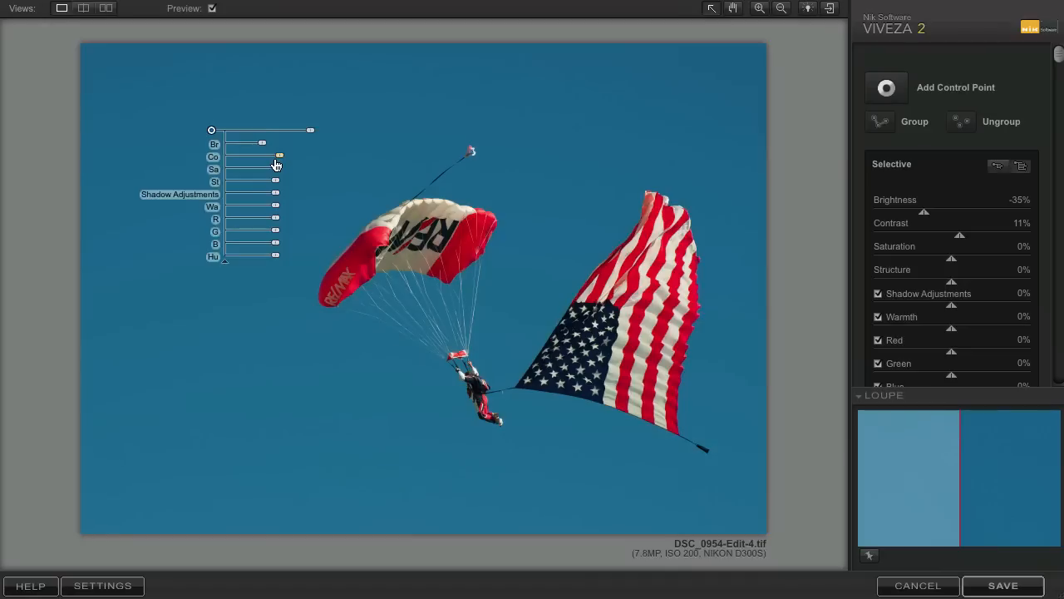
drag(276, 170, 279, 170)
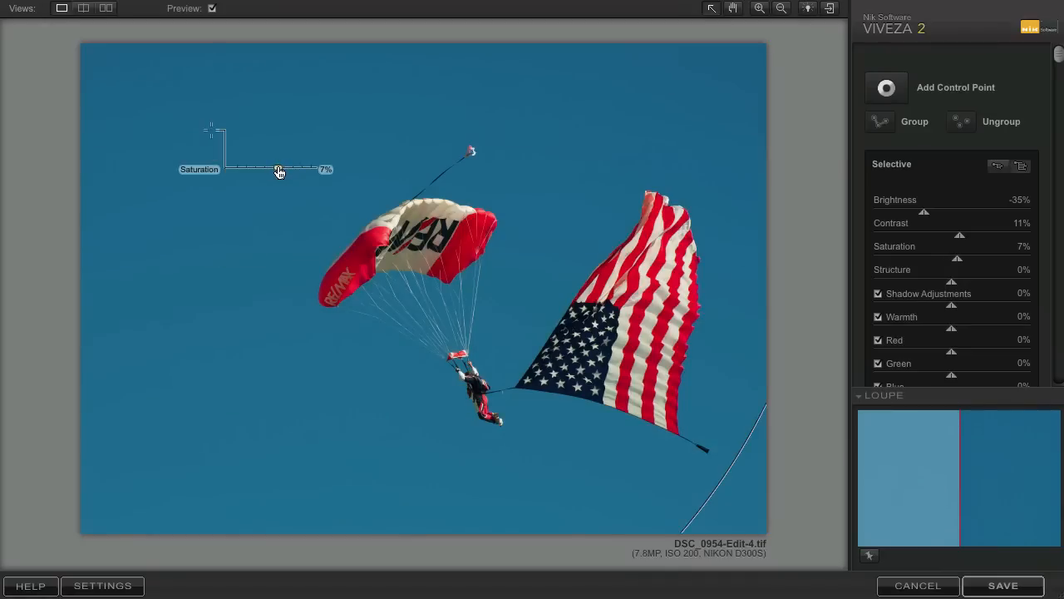
drag(276, 170, 283, 170)
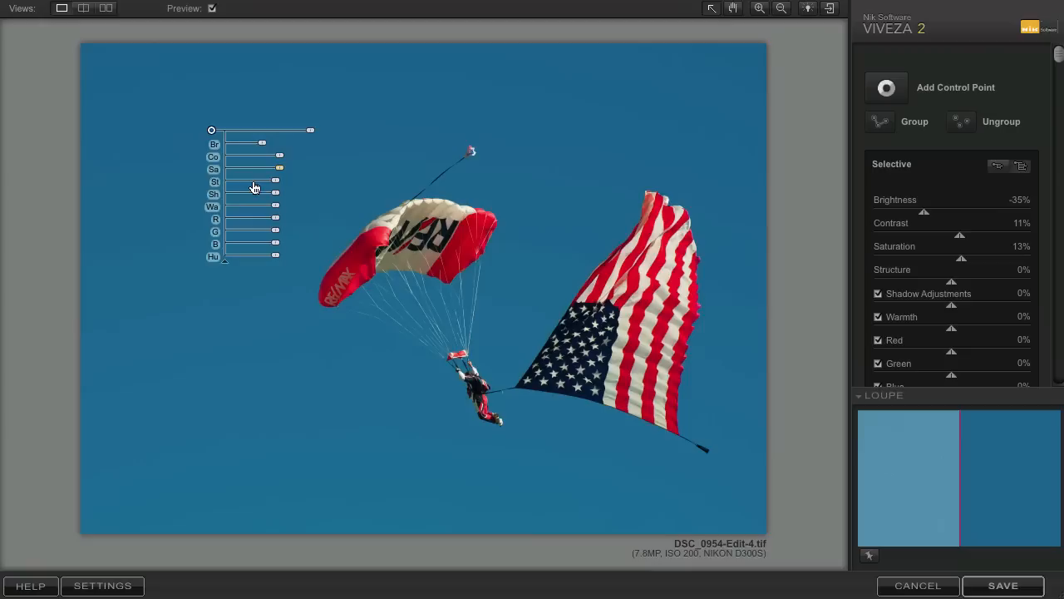
mouse_move(221, 213)
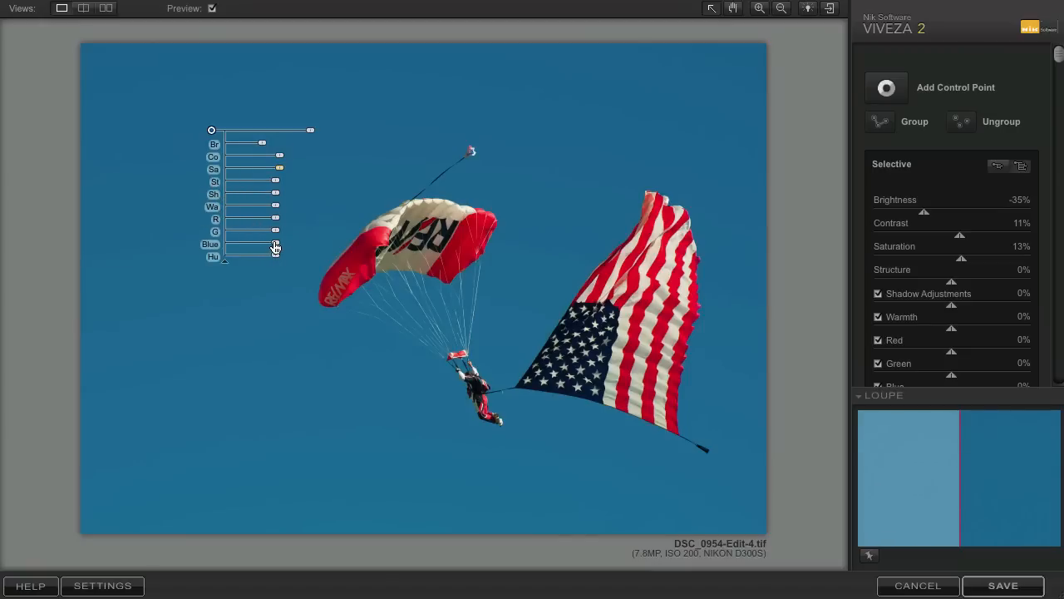
- Raise the sky point's blue channel and settle saturation at about 28%, checking before/after
drag(276, 245, 279, 244)
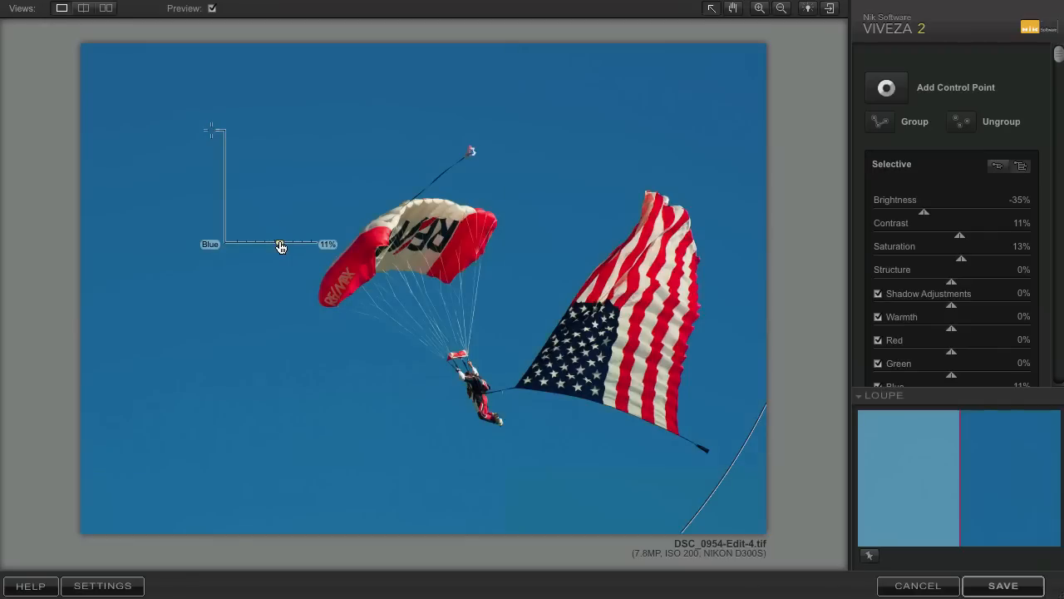
drag(280, 245, 284, 245)
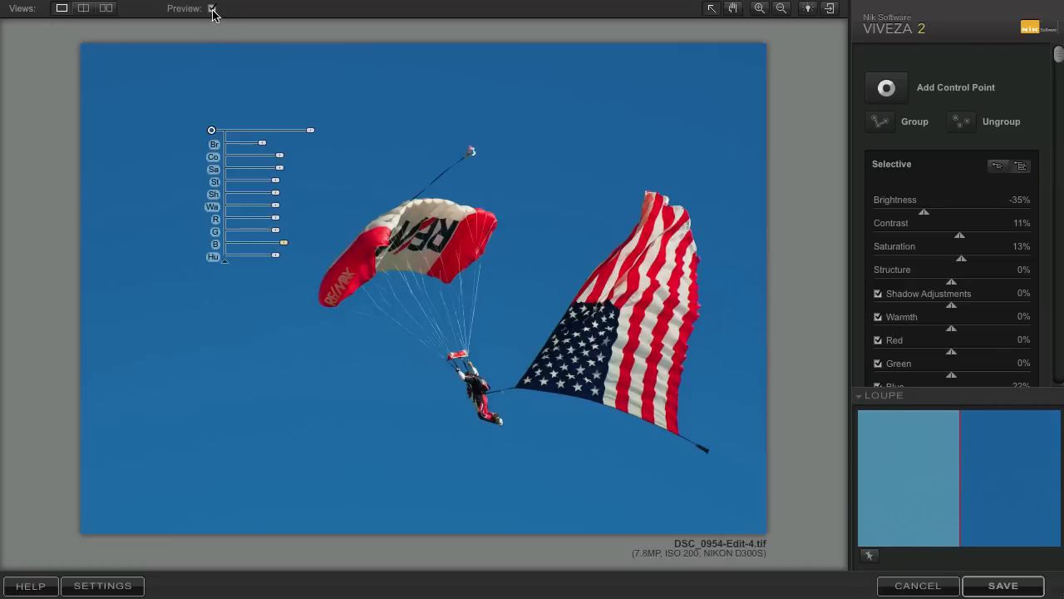
click(215, 8)
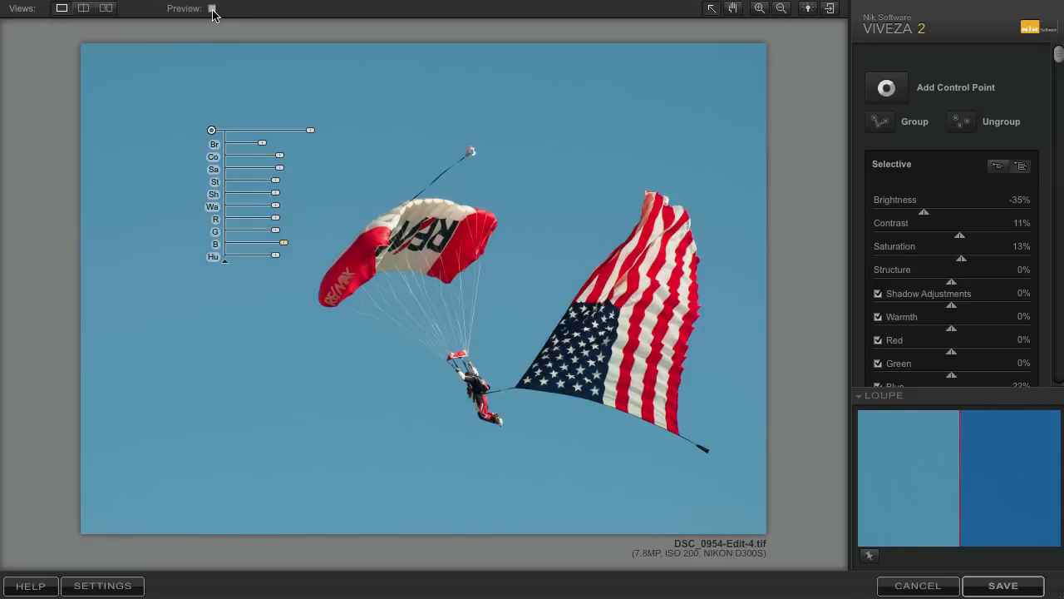
click(213, 8)
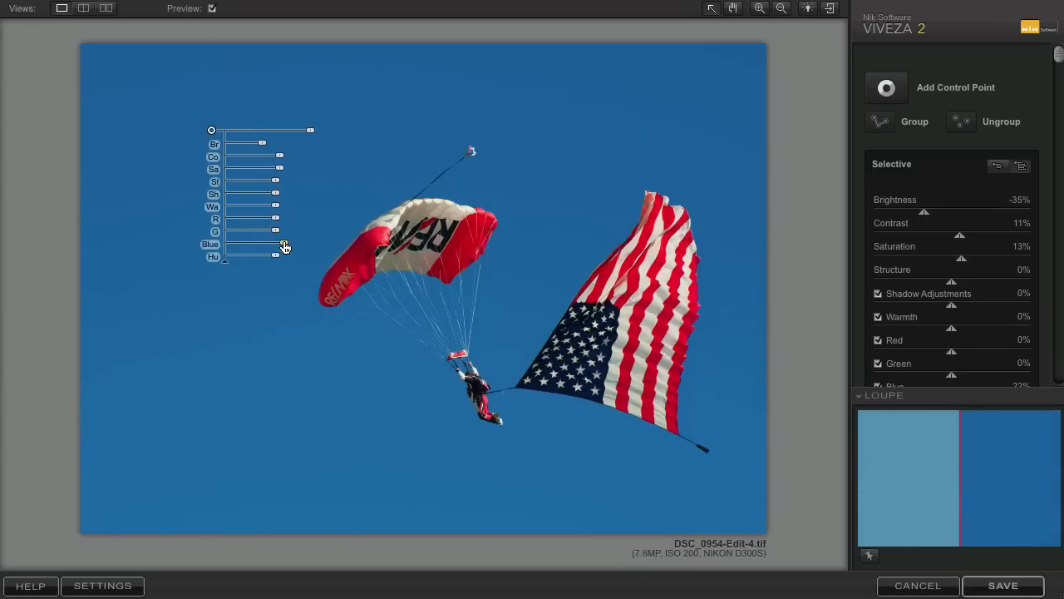
drag(276, 243, 286, 243)
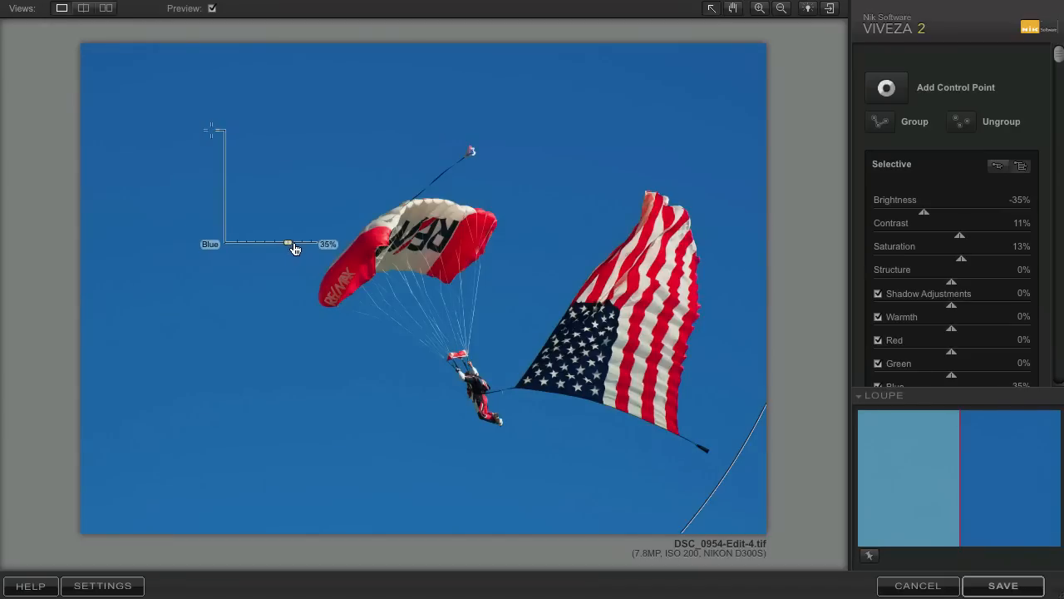
drag(289, 243, 315, 243)
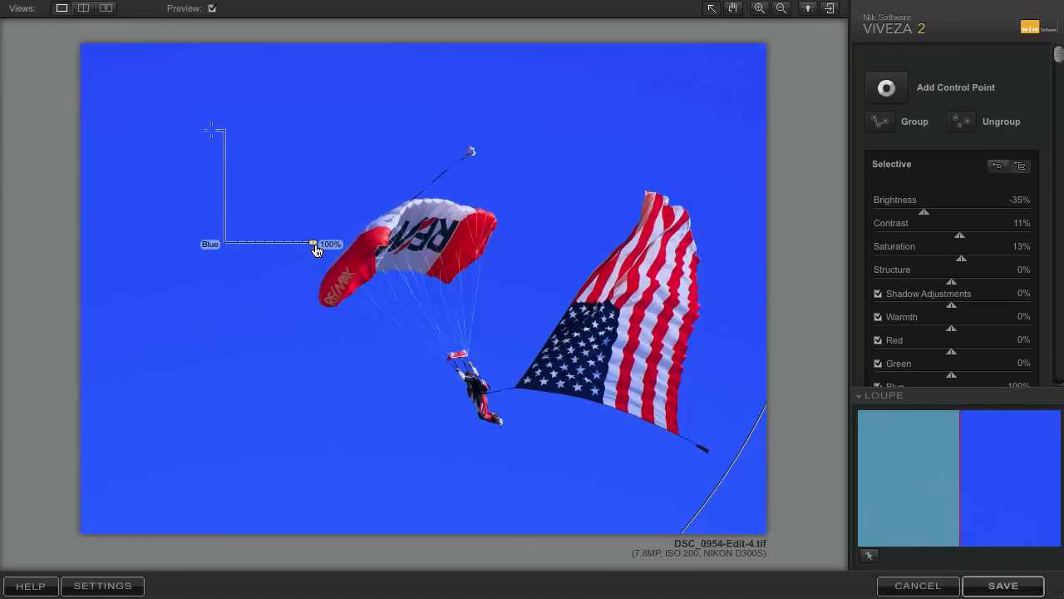
drag(314, 242, 290, 243)
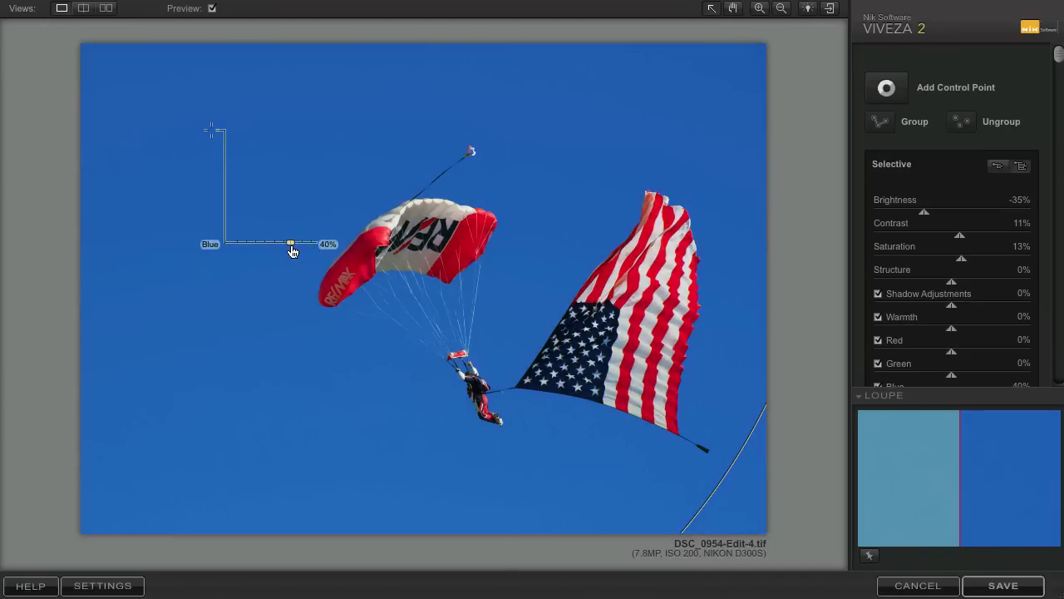
drag(289, 243, 296, 242)
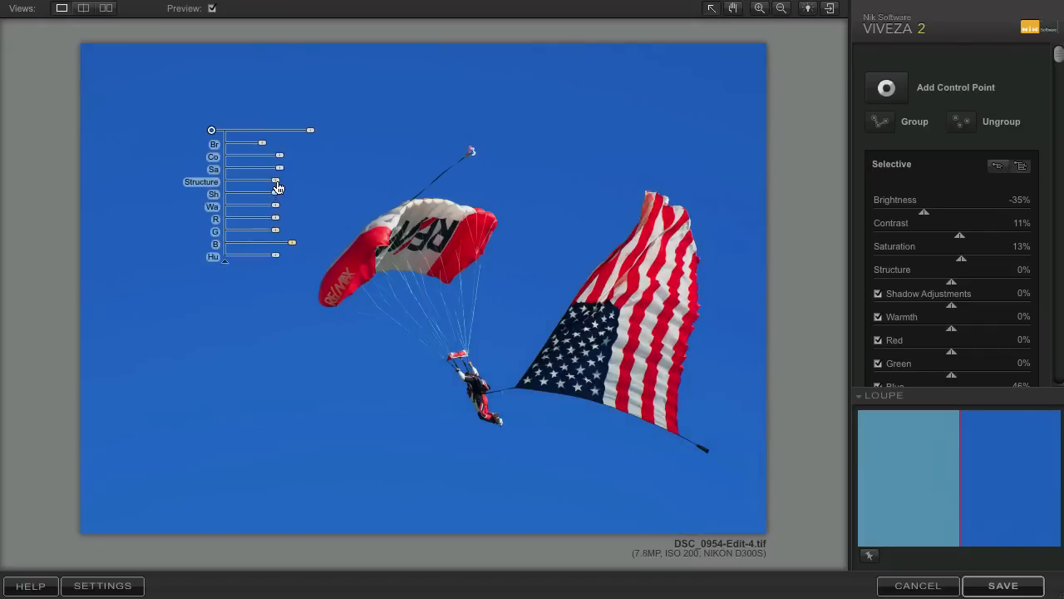
drag(276, 170, 286, 170)
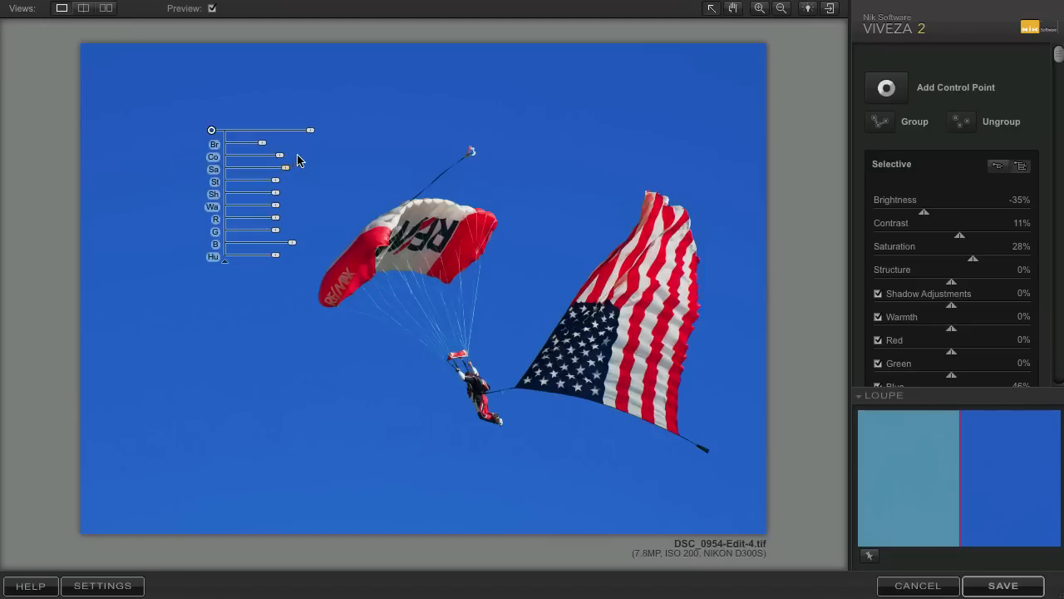
mouse_move(605, 167)
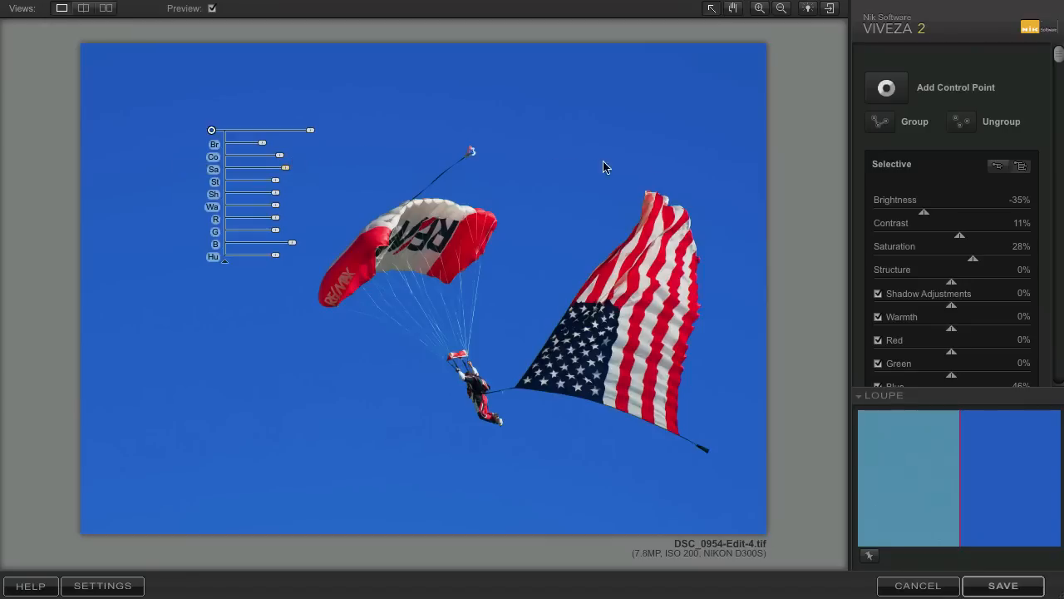
mouse_move(752, 141)
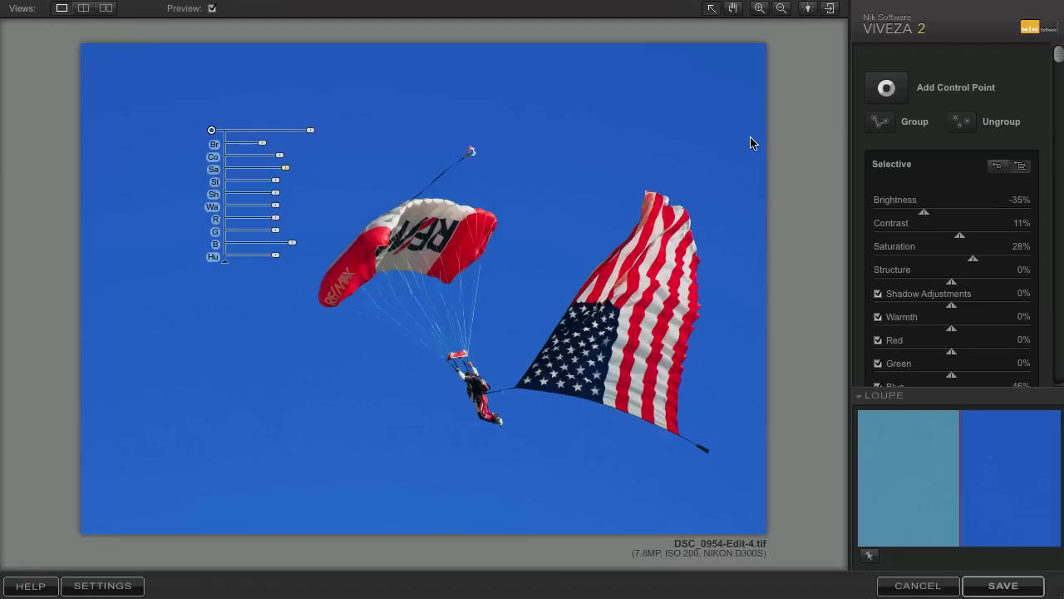
mouse_move(682, 263)
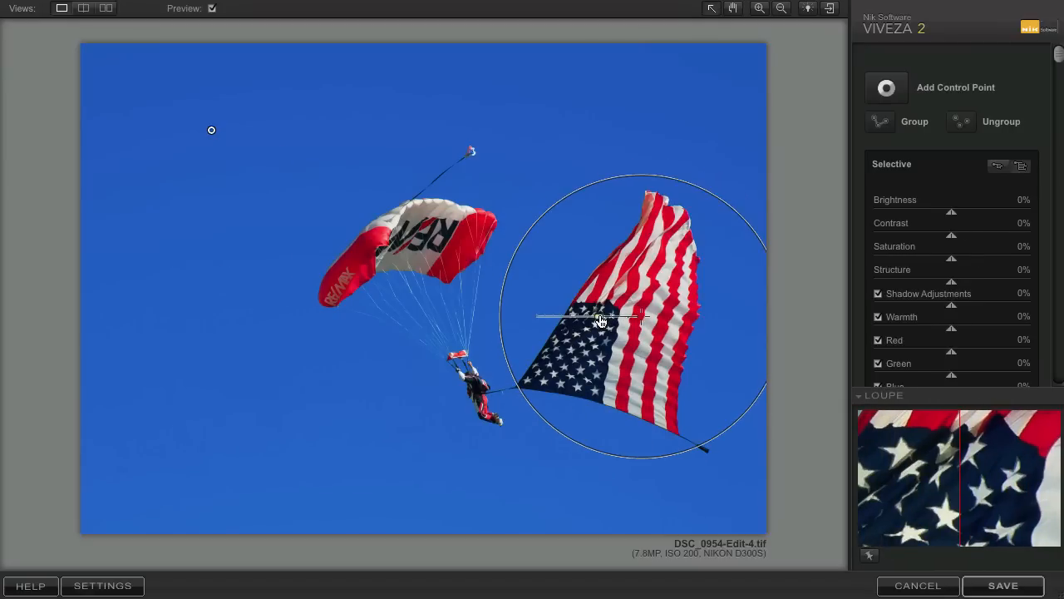
- Add a control point on the star field at brightness -26% and contrast 11%, plus another point
click(602, 319)
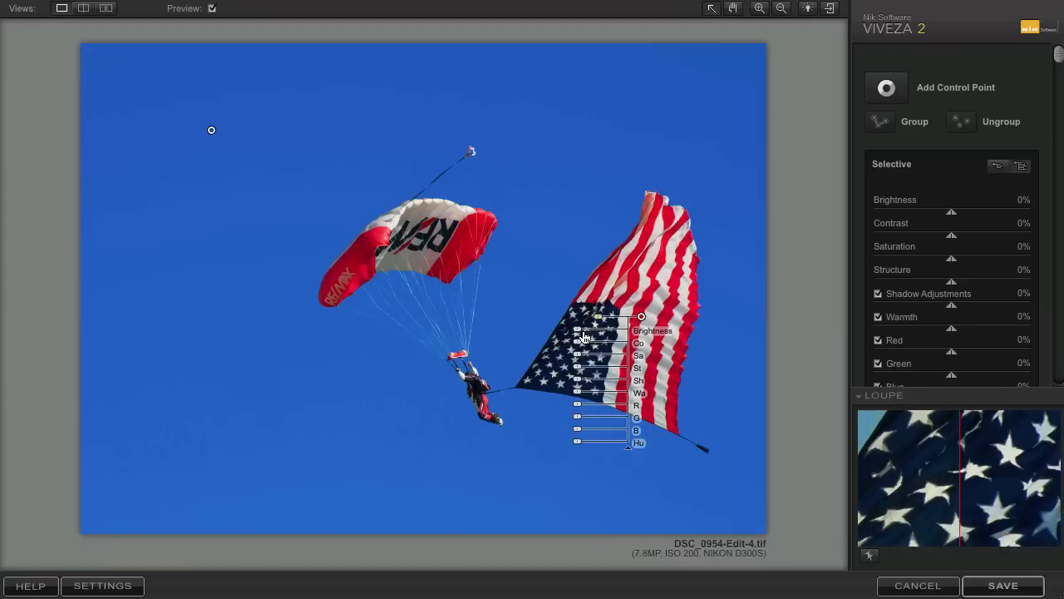
drag(598, 329, 553, 329)
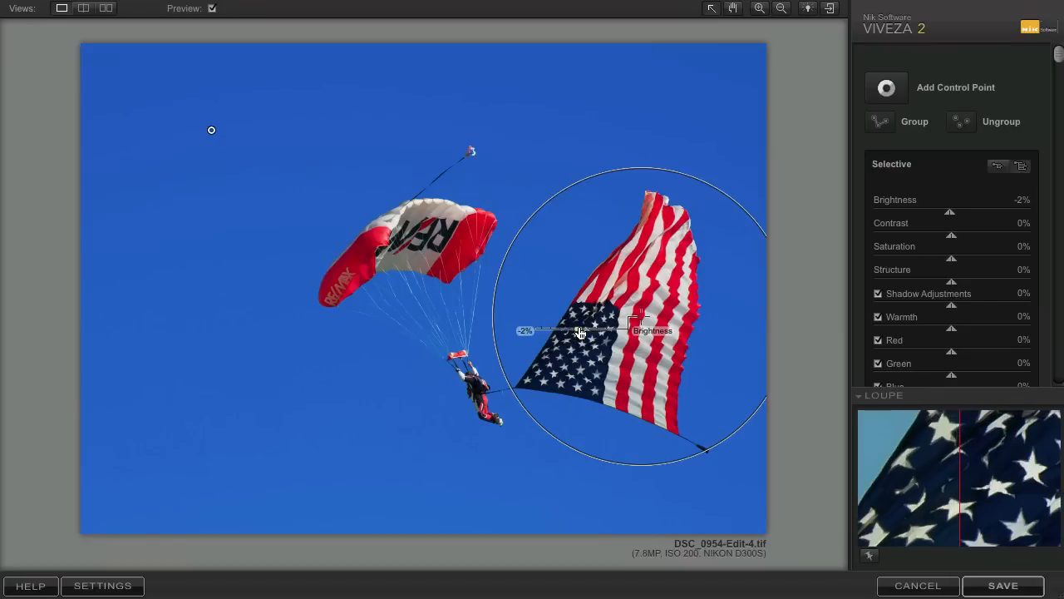
drag(579, 330, 589, 330)
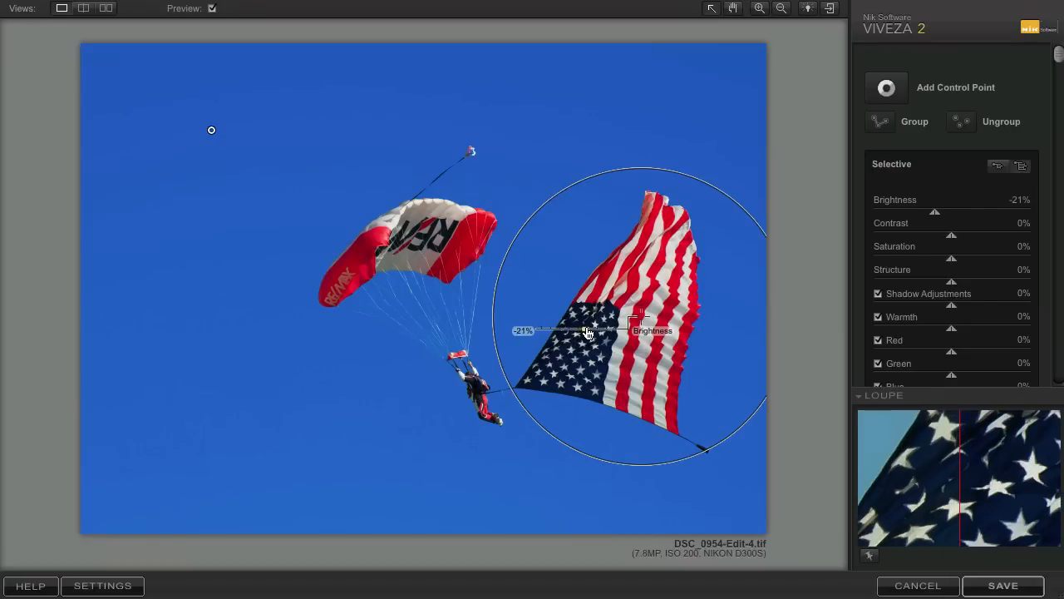
drag(589, 329, 585, 333)
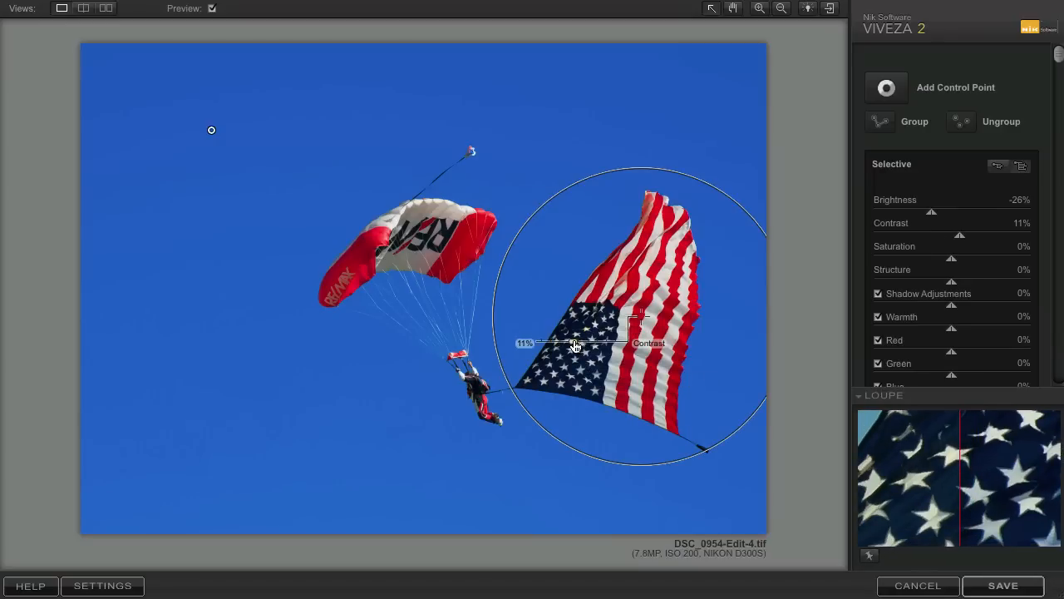
click(642, 316)
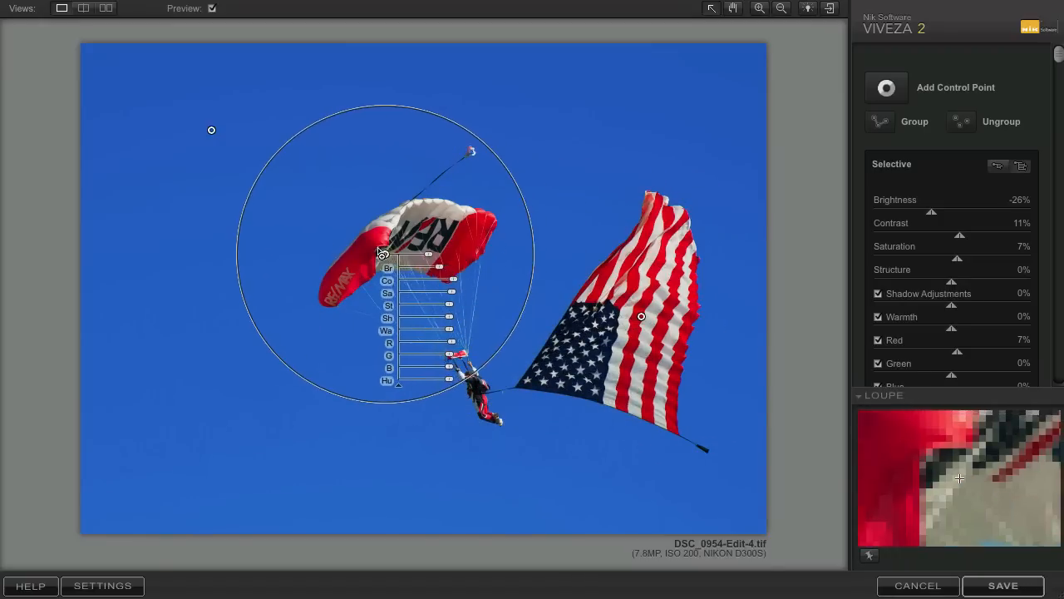
- Move the control point onto the red panel of the parachute canopy
drag(383, 253, 371, 243)
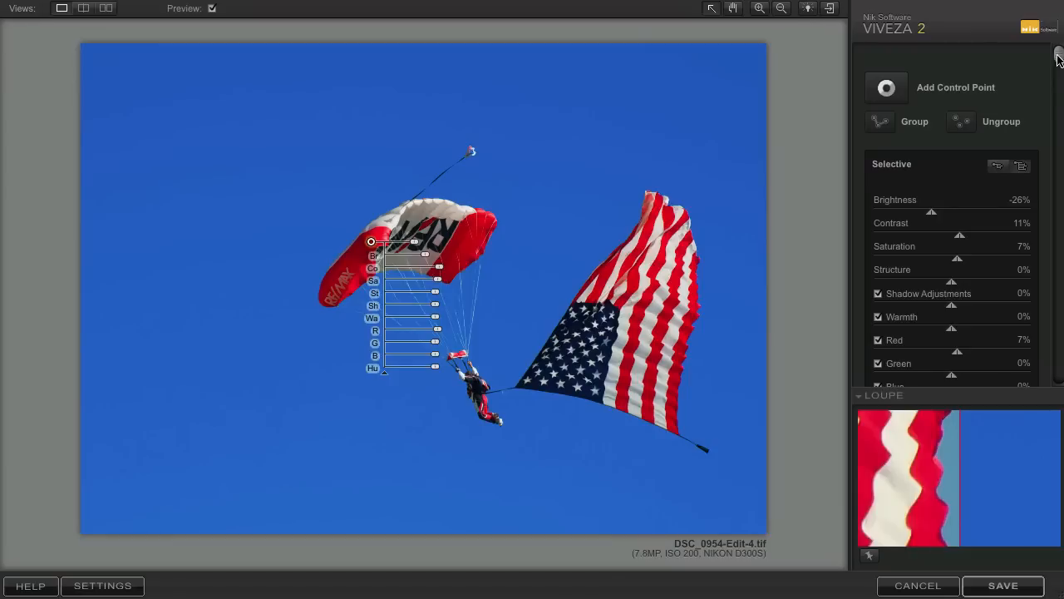
- On Control Point 3, raise the canopy's saturation to 16% and red to 11%
scroll(down, 3)
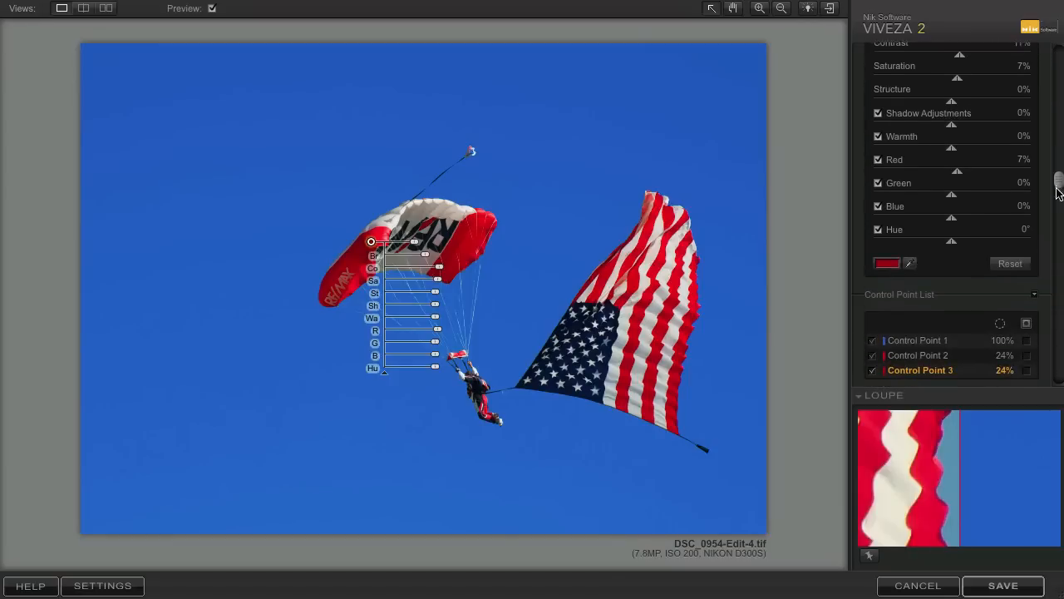
scroll(down, 3)
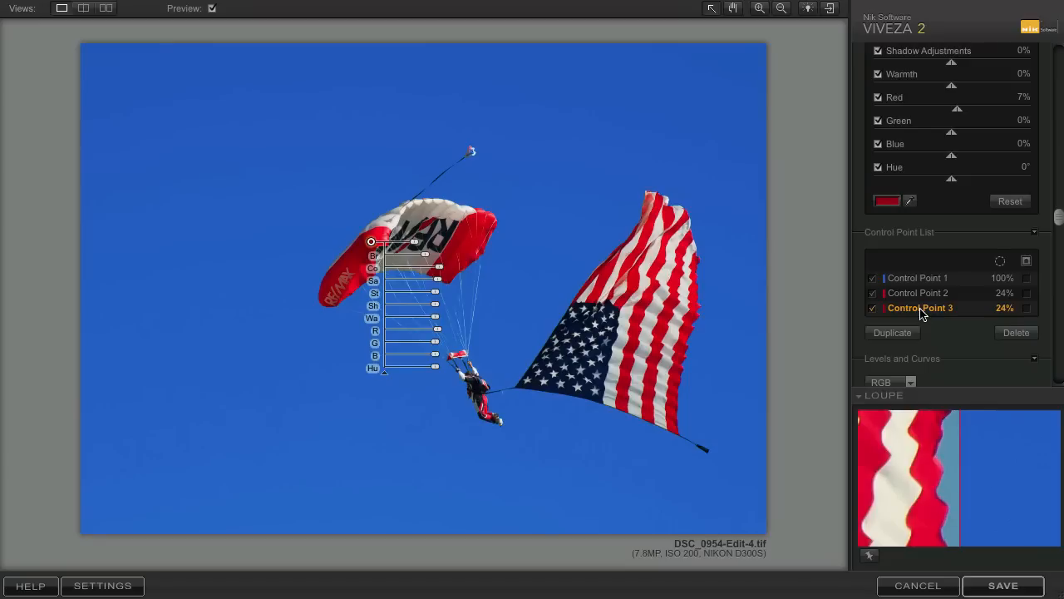
click(921, 292)
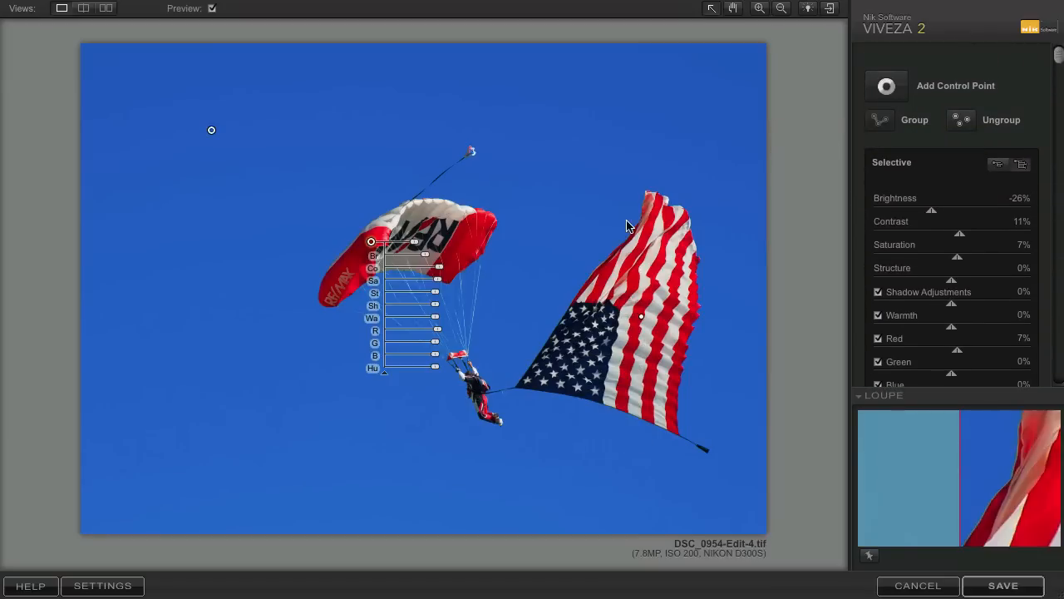
mouse_move(495, 253)
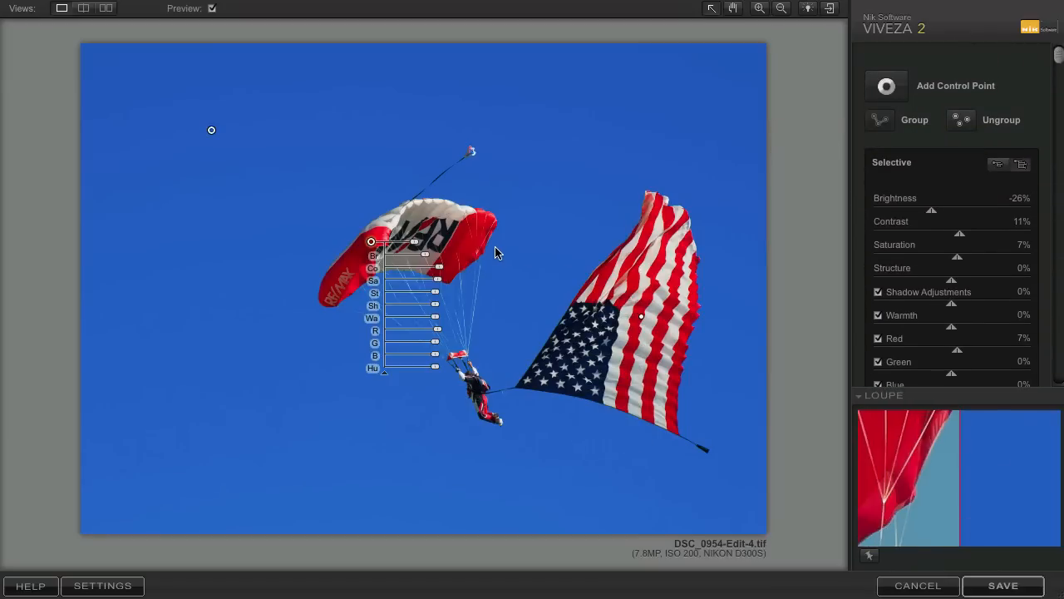
mouse_move(437, 289)
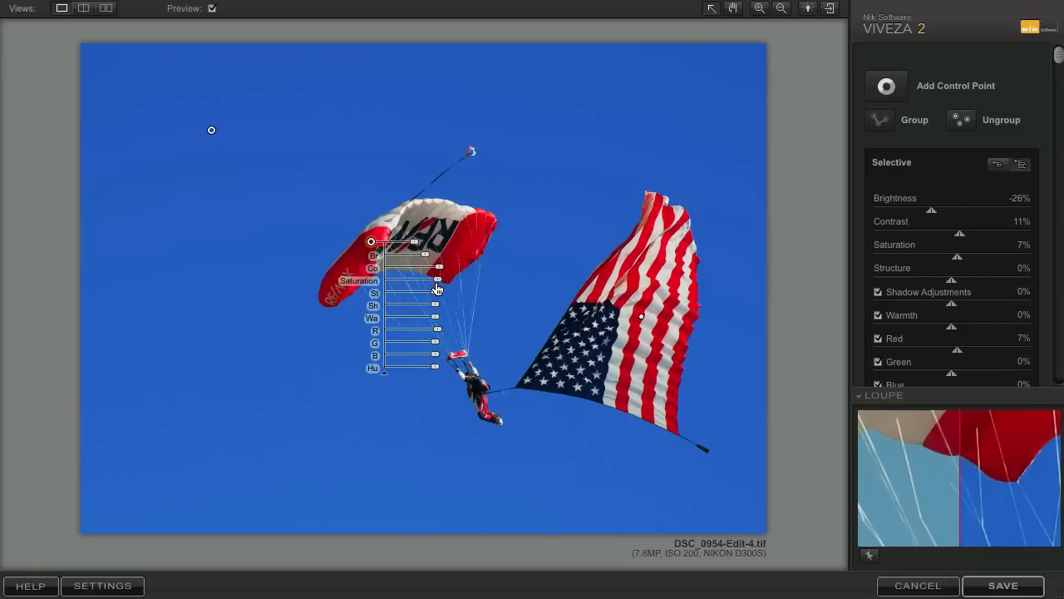
drag(435, 280, 422, 280)
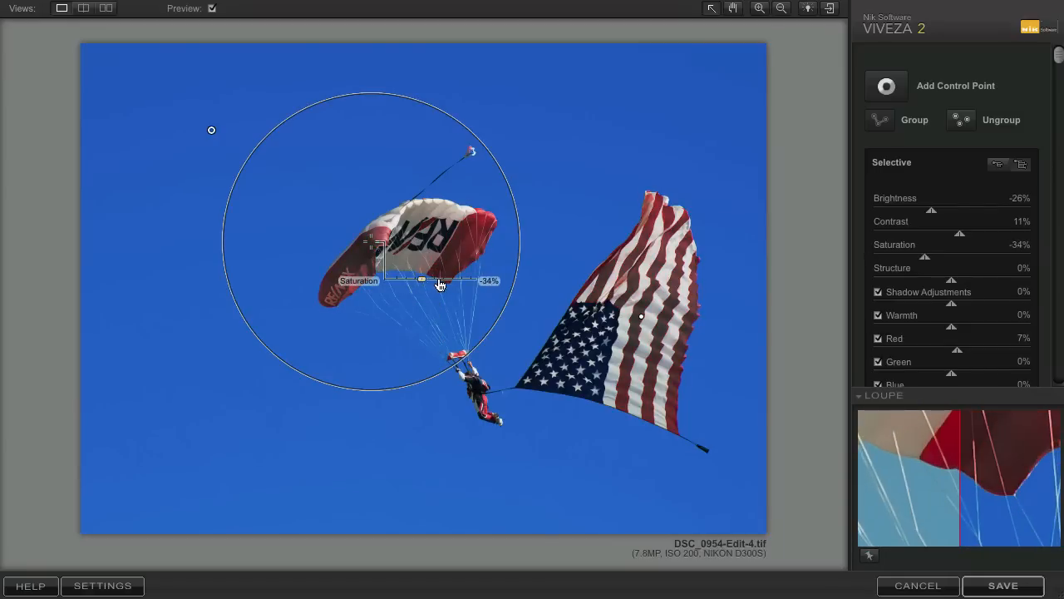
drag(422, 280, 429, 279)
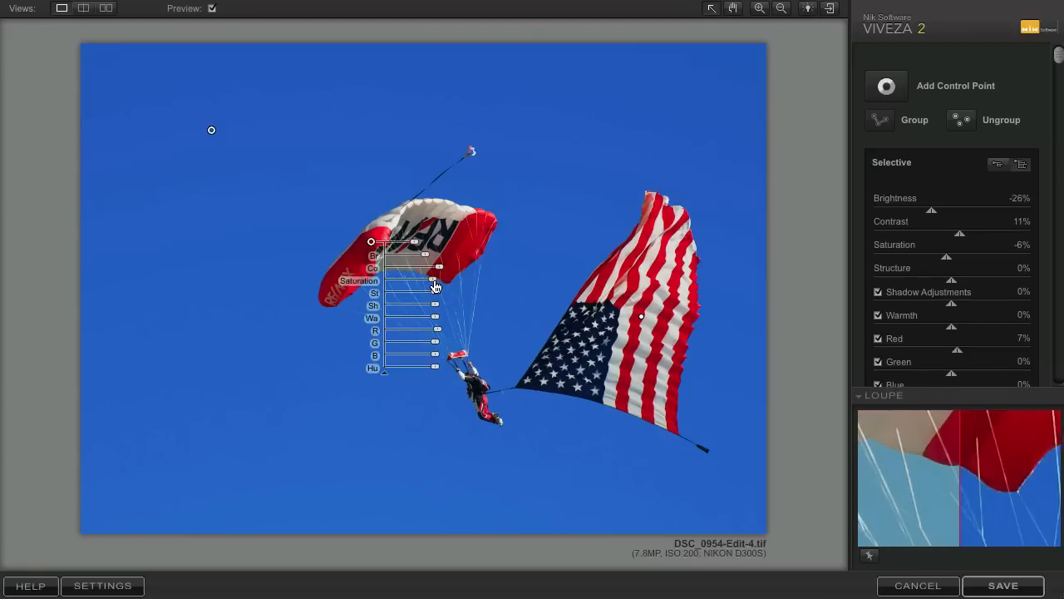
drag(431, 279, 449, 280)
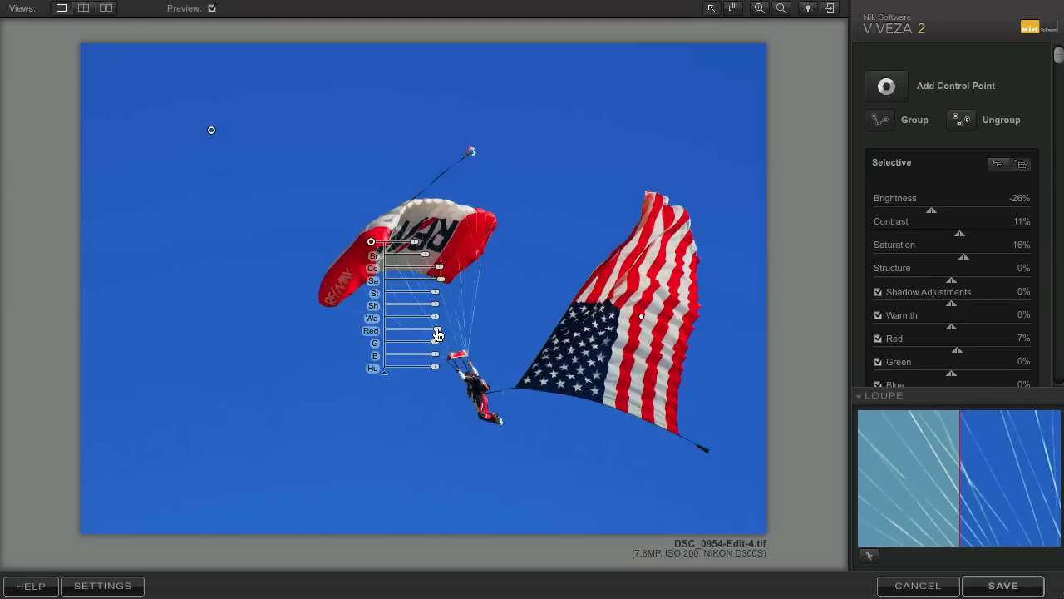
drag(424, 331, 439, 331)
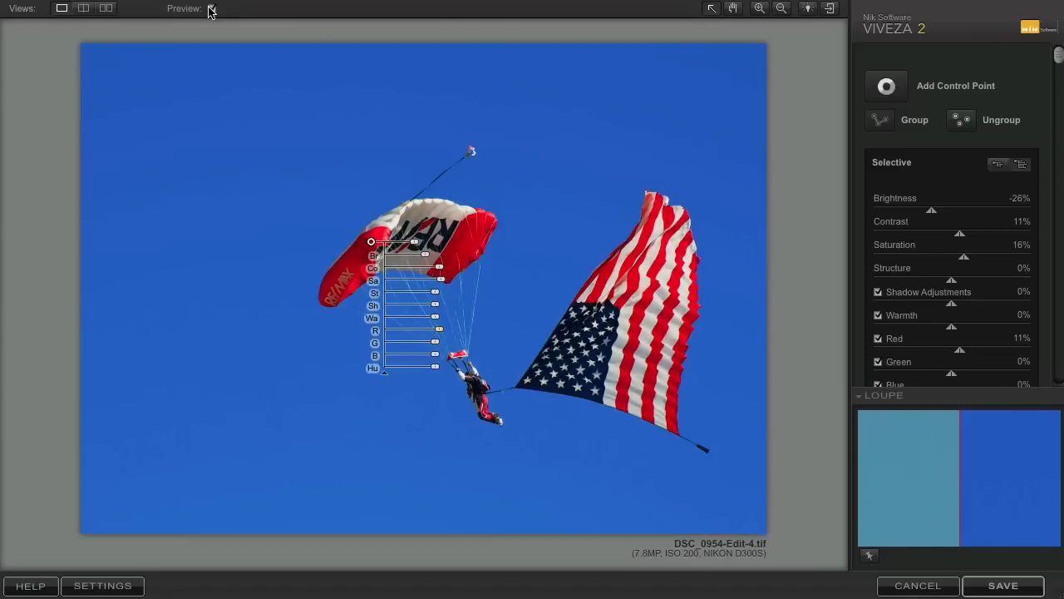
mouse_move(214, 10)
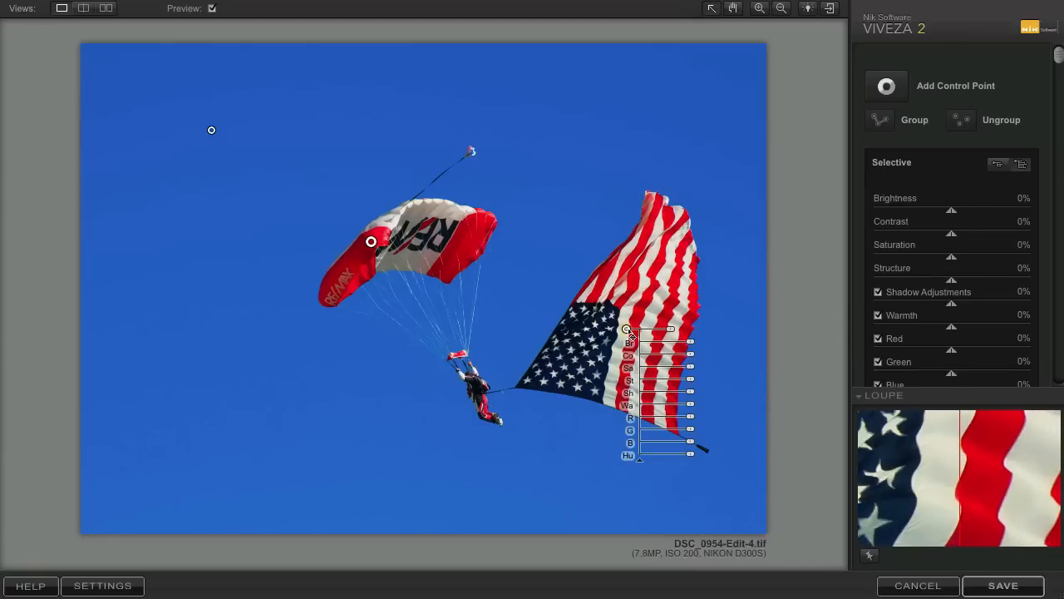
mouse_move(625, 329)
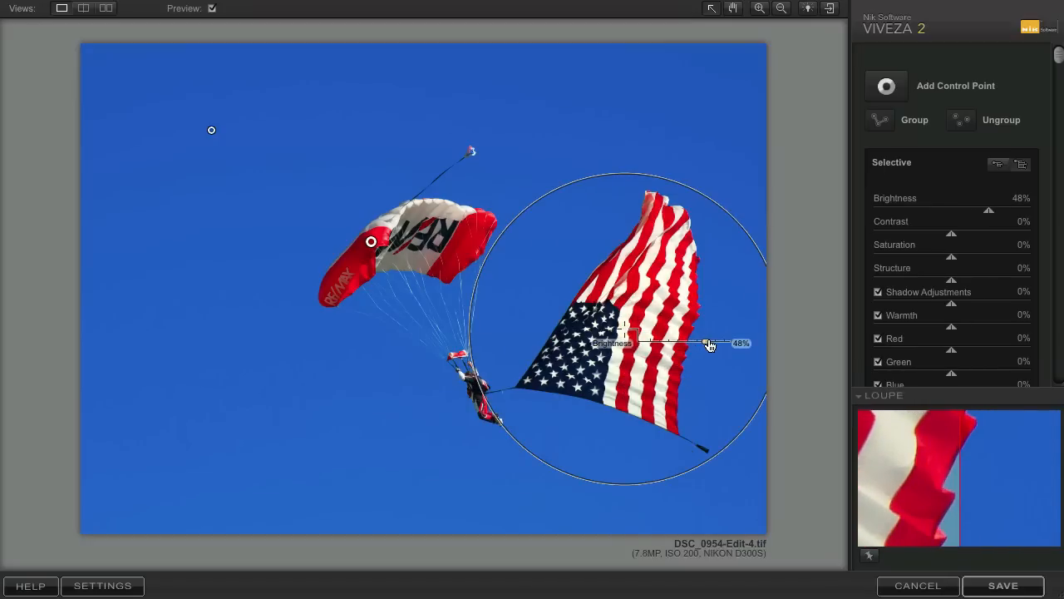
- Set the white-stripe point to brightness 11%, contrast 13% and saturation -100%
drag(708, 343, 697, 342)
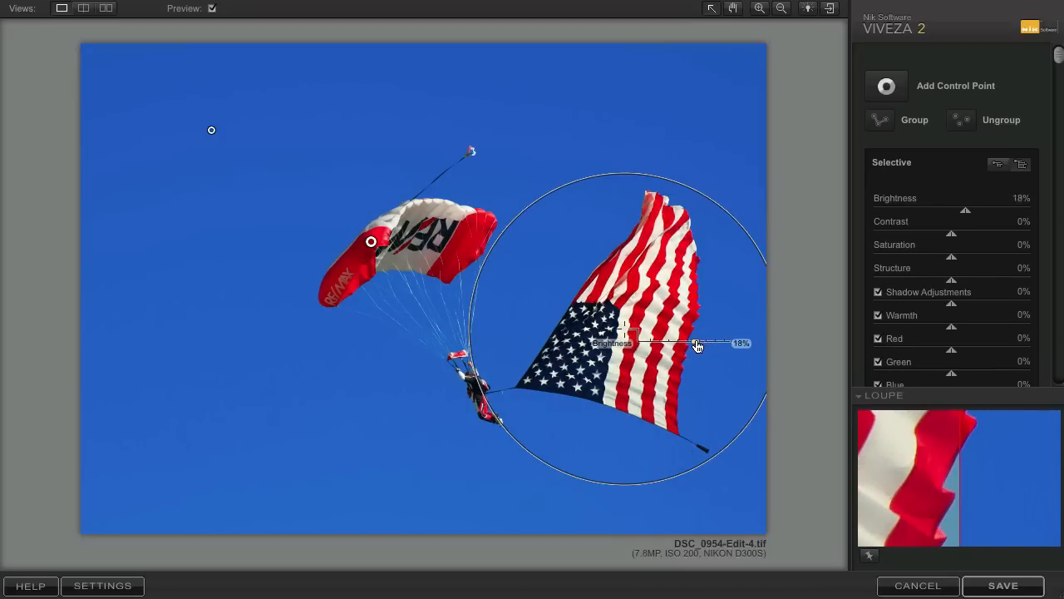
drag(701, 343, 691, 343)
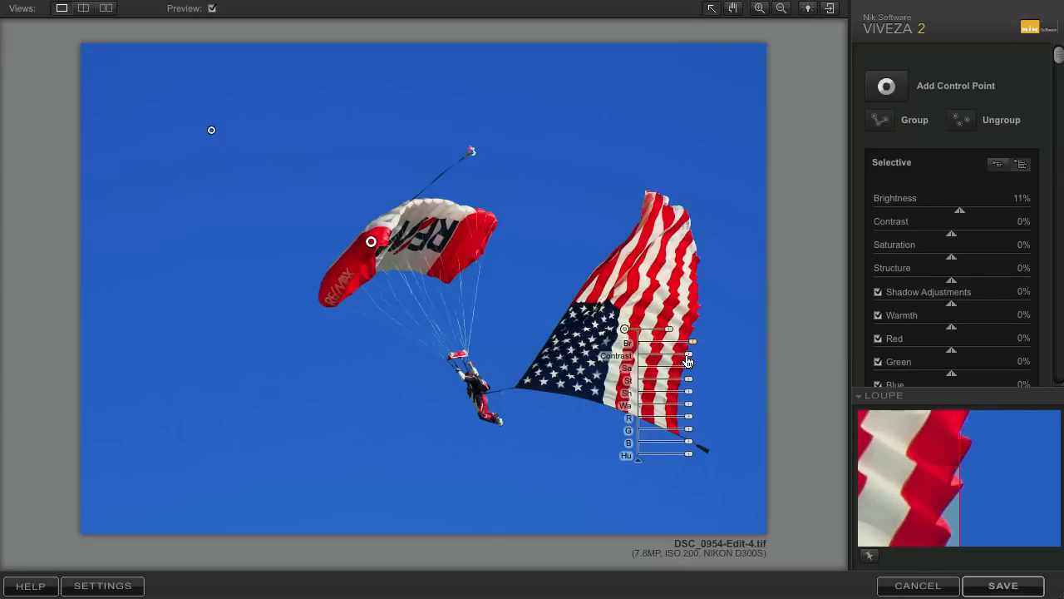
drag(669, 356, 690, 356)
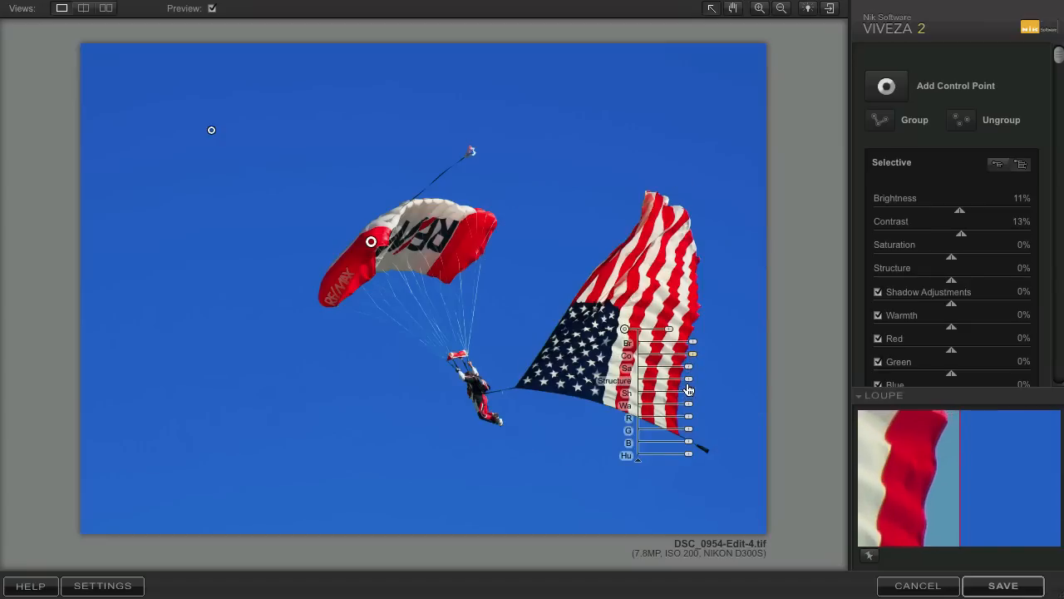
mouse_move(691, 396)
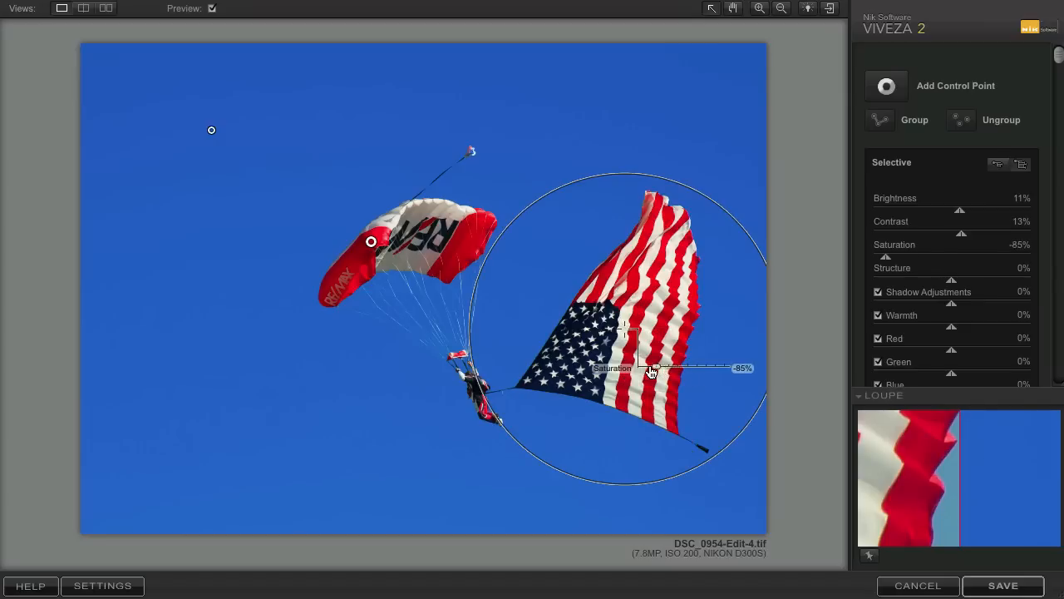
drag(651, 368, 635, 367)
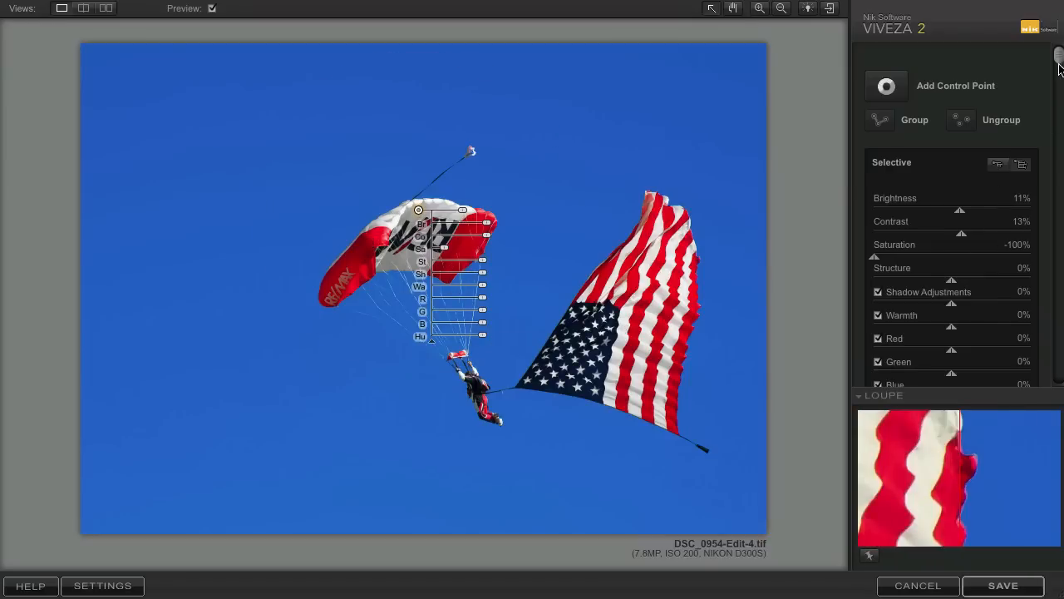
- Select Control Points 4 and 5 in the list and combine them into Group 2
scroll(down, 3)
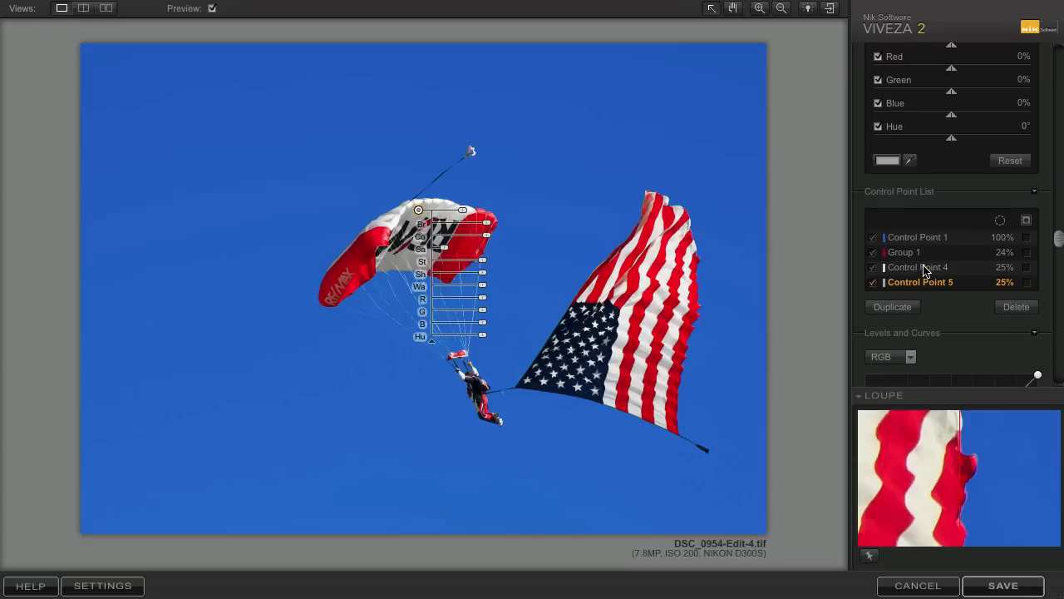
click(918, 266)
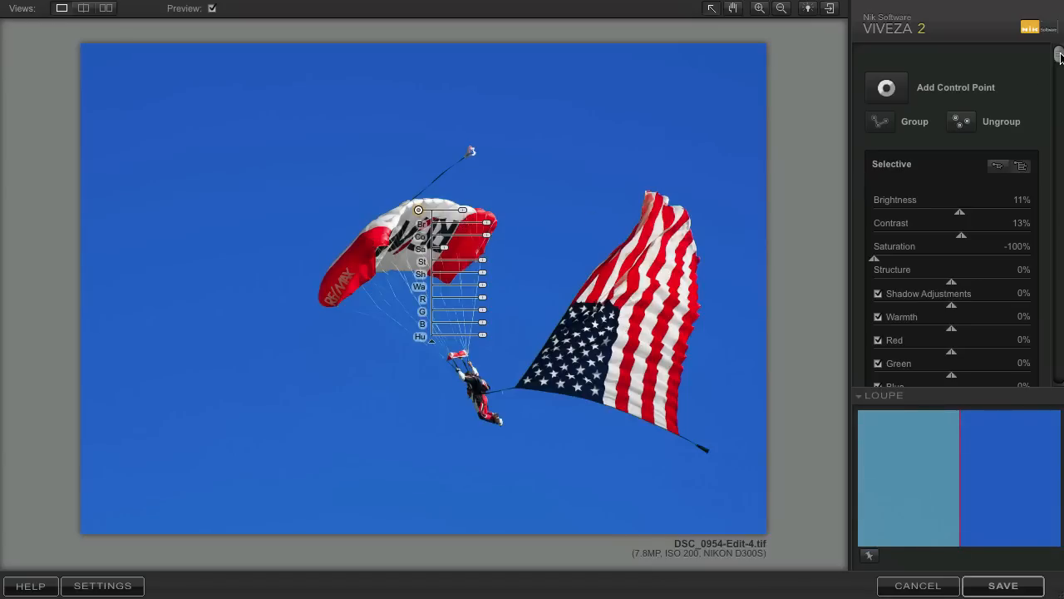
scroll(down, 3)
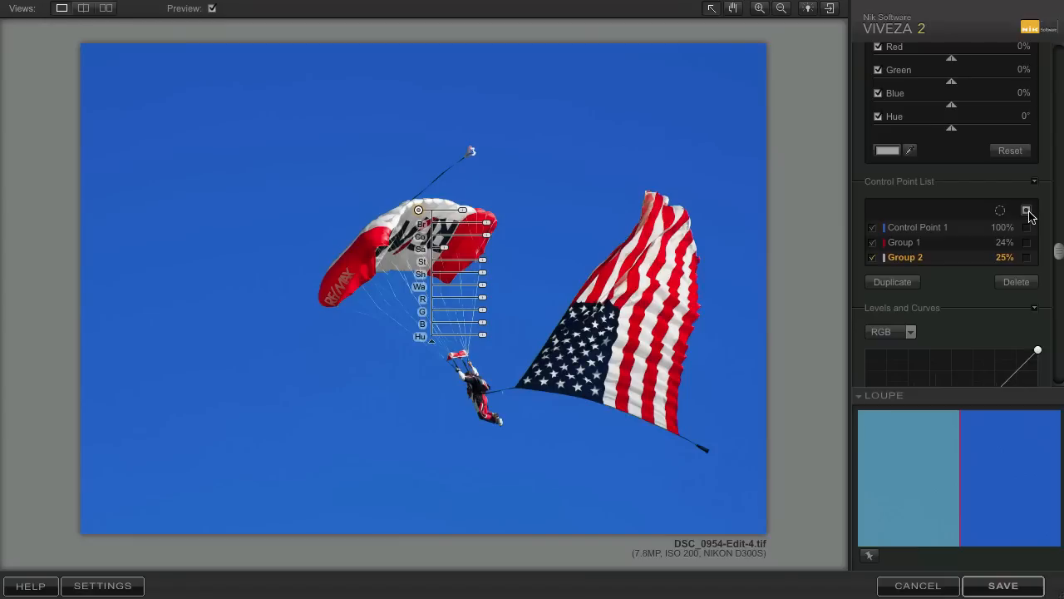
mouse_move(1027, 210)
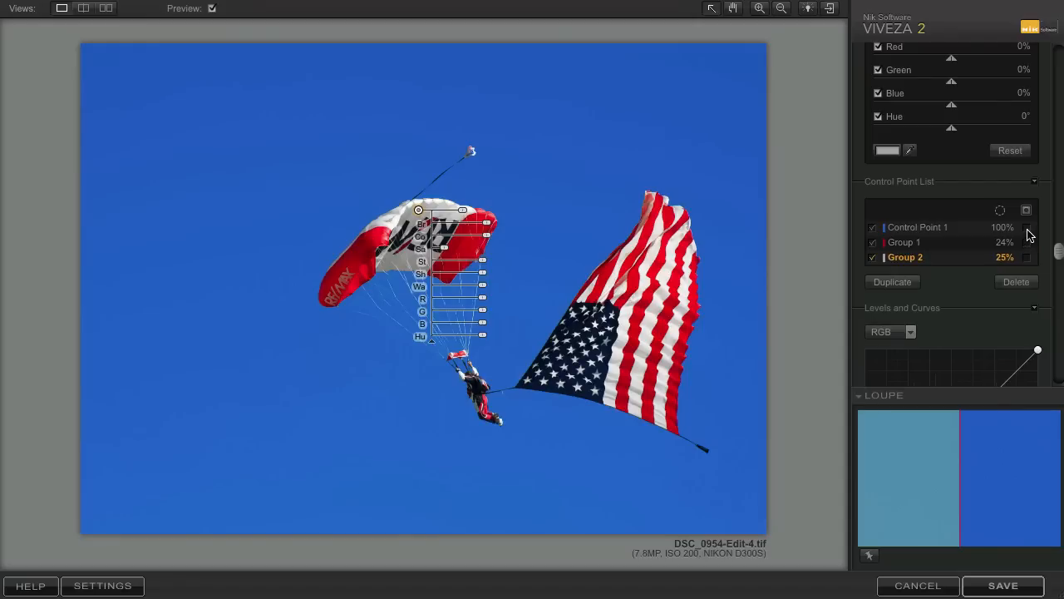
mouse_move(1031, 233)
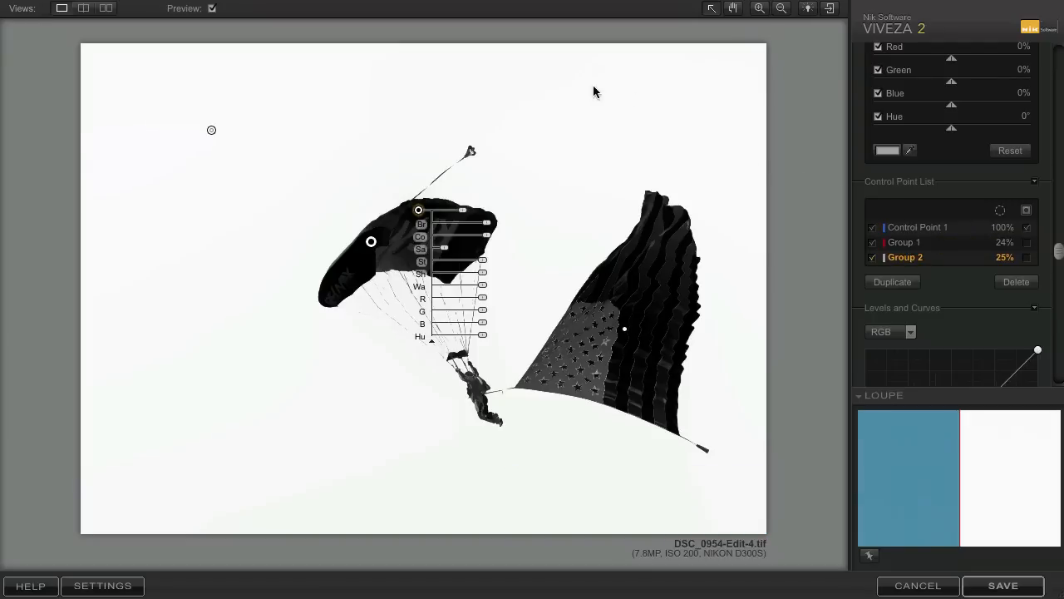
mouse_move(602, 86)
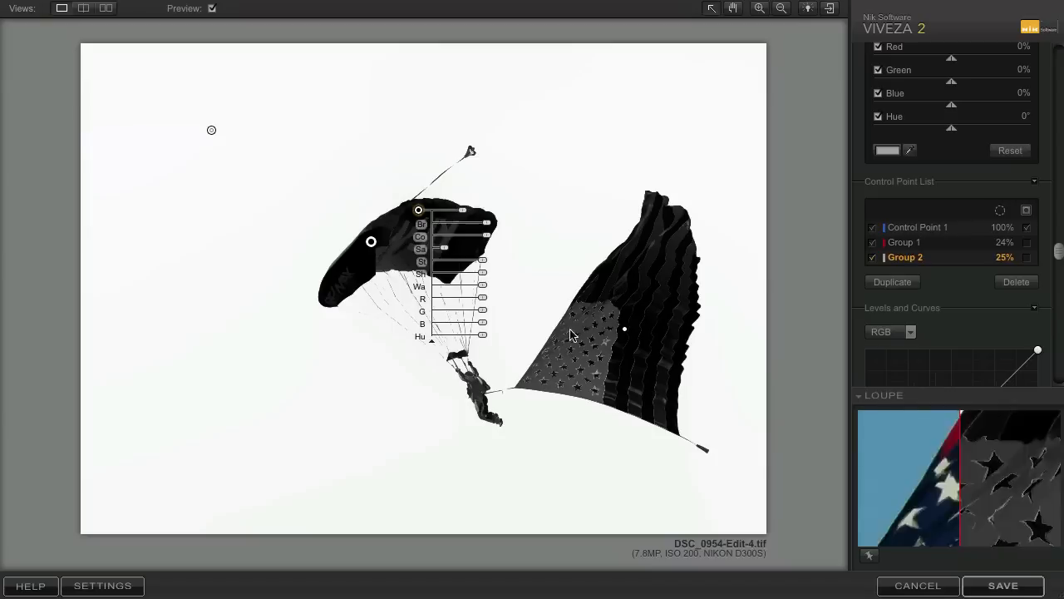
mouse_move(592, 404)
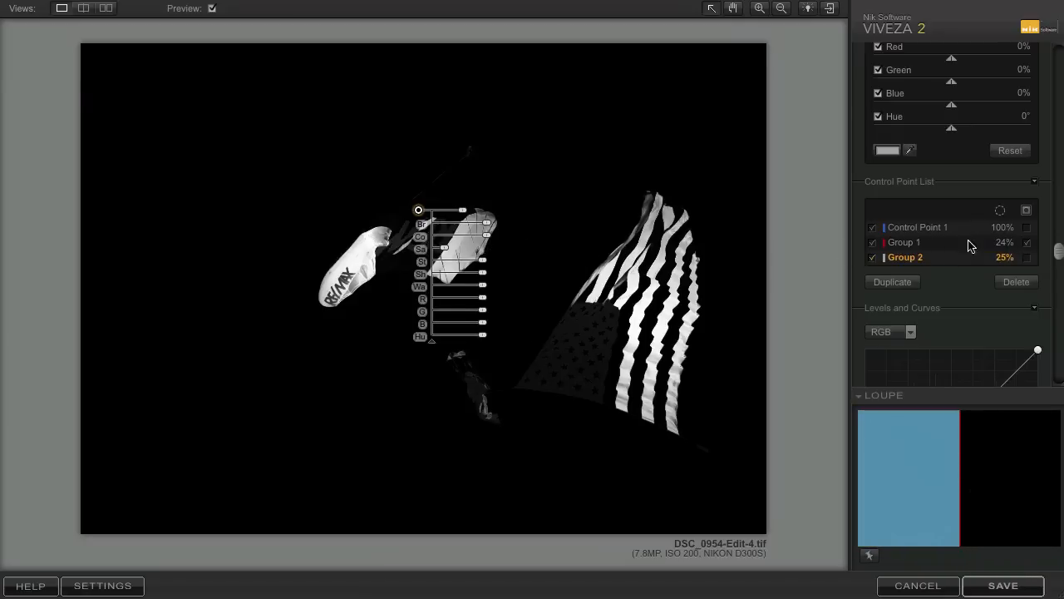
click(1028, 256)
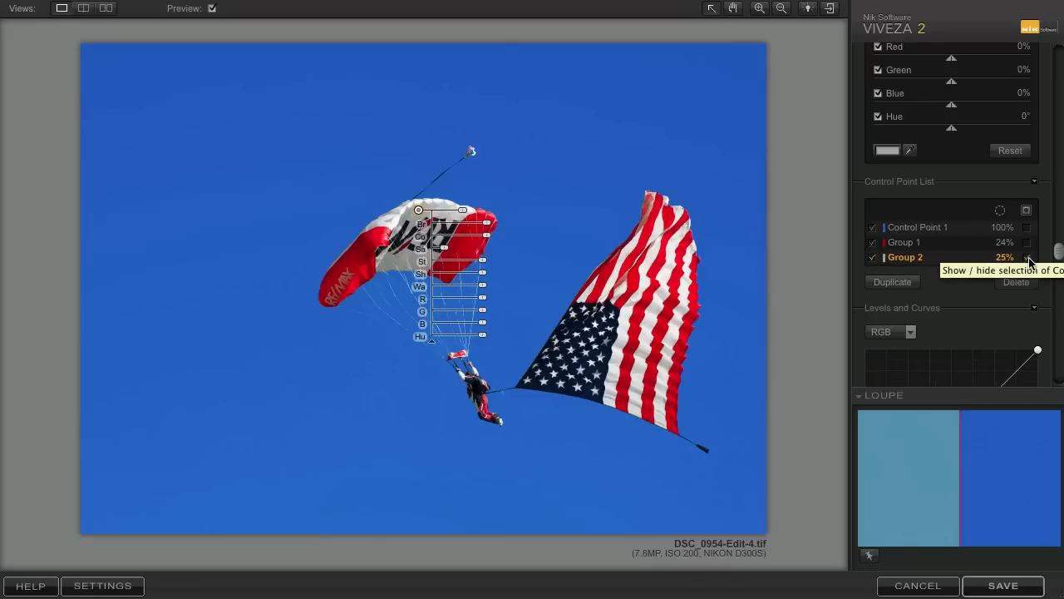
click(1028, 256)
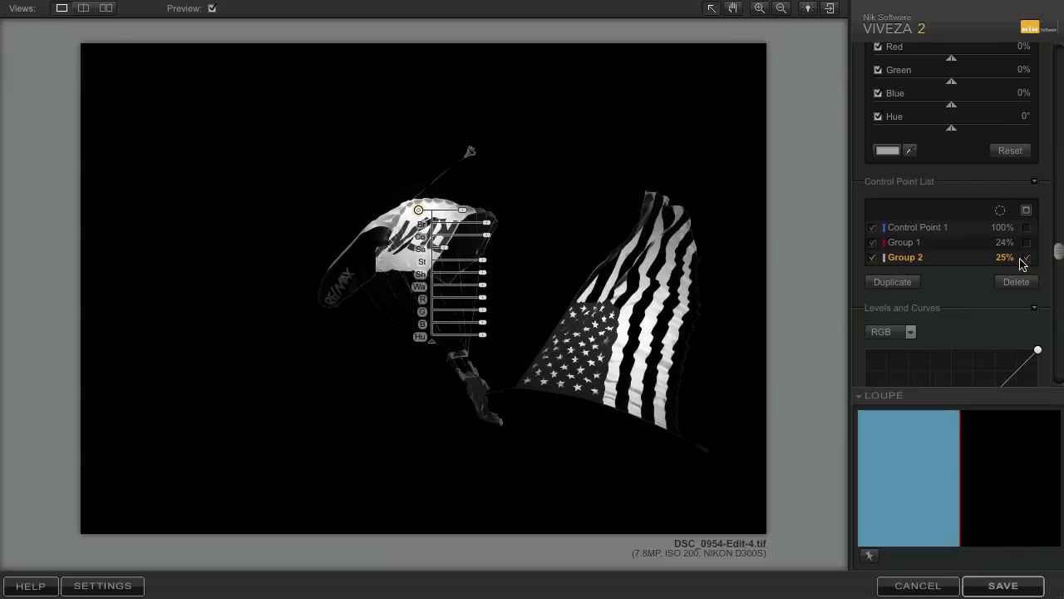
mouse_move(1028, 259)
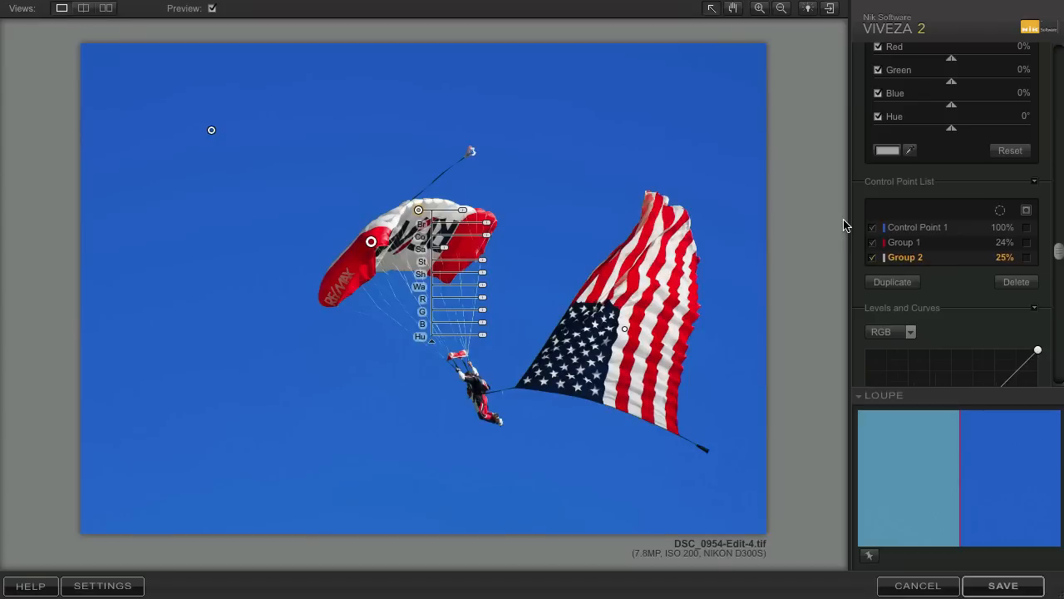
mouse_move(805, 208)
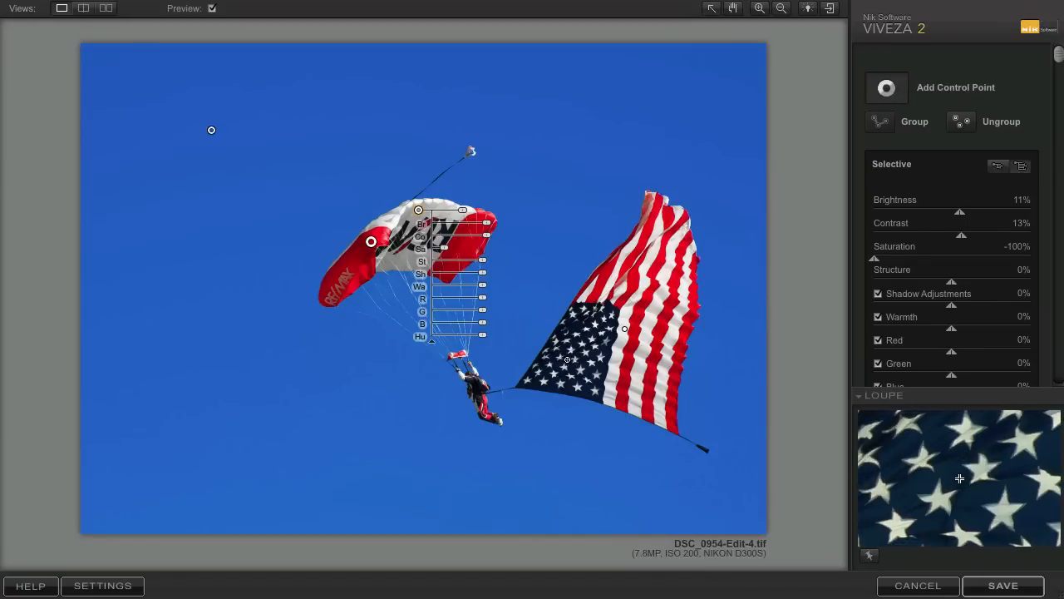
- Add a control point on the stars at about -13% brightness and select a star point in the list
click(568, 362)
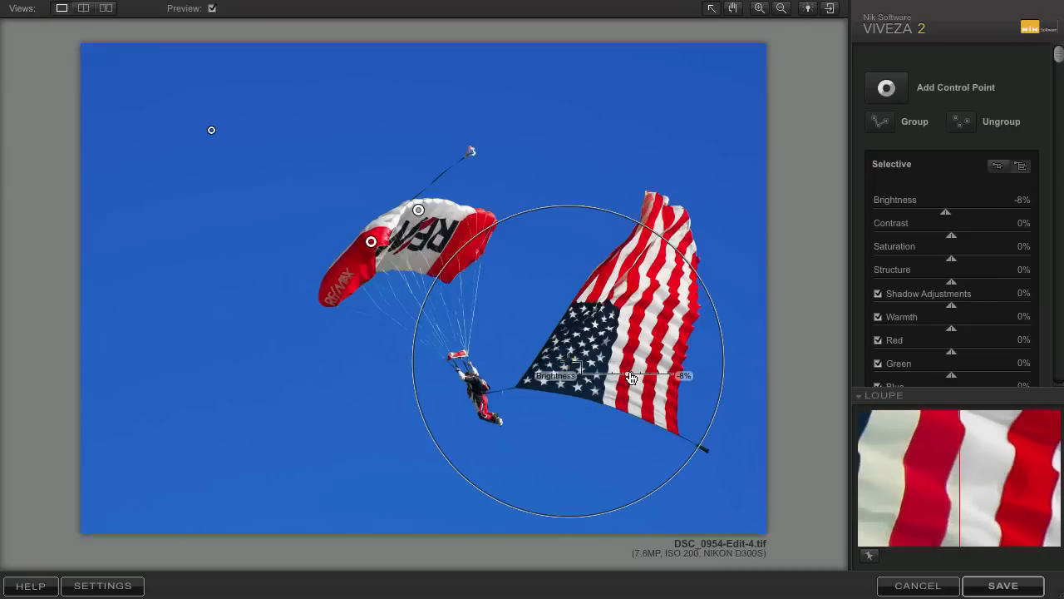
drag(632, 376, 625, 376)
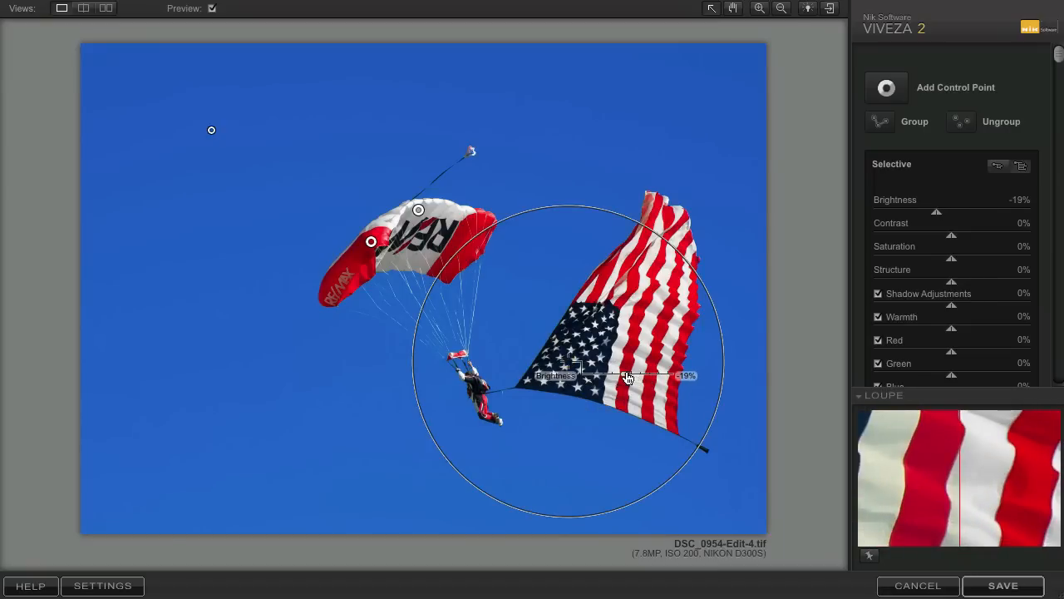
drag(616, 376, 630, 376)
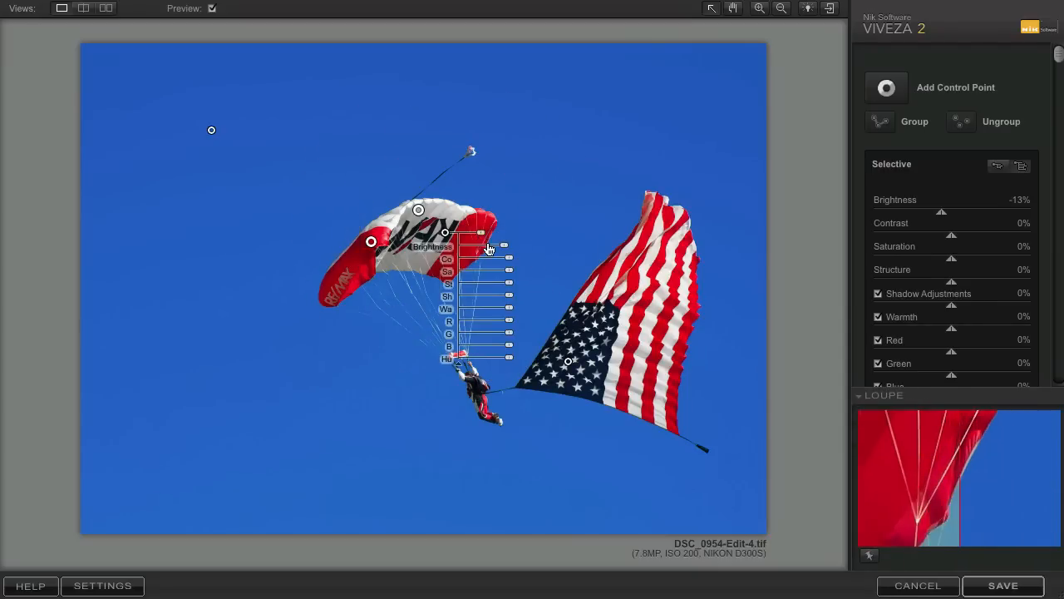
scroll(down, 3)
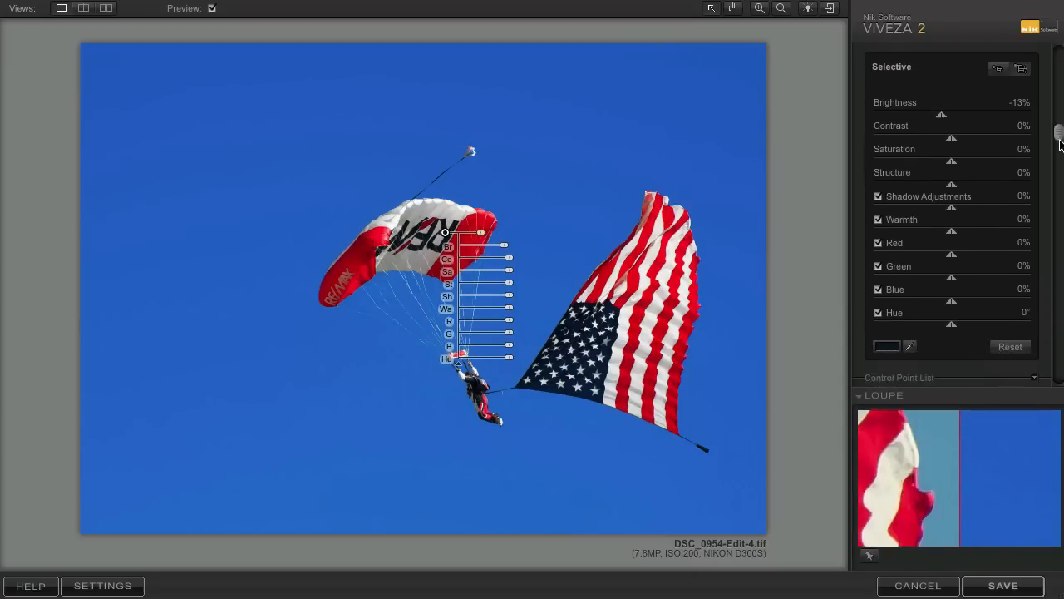
scroll(down, 3)
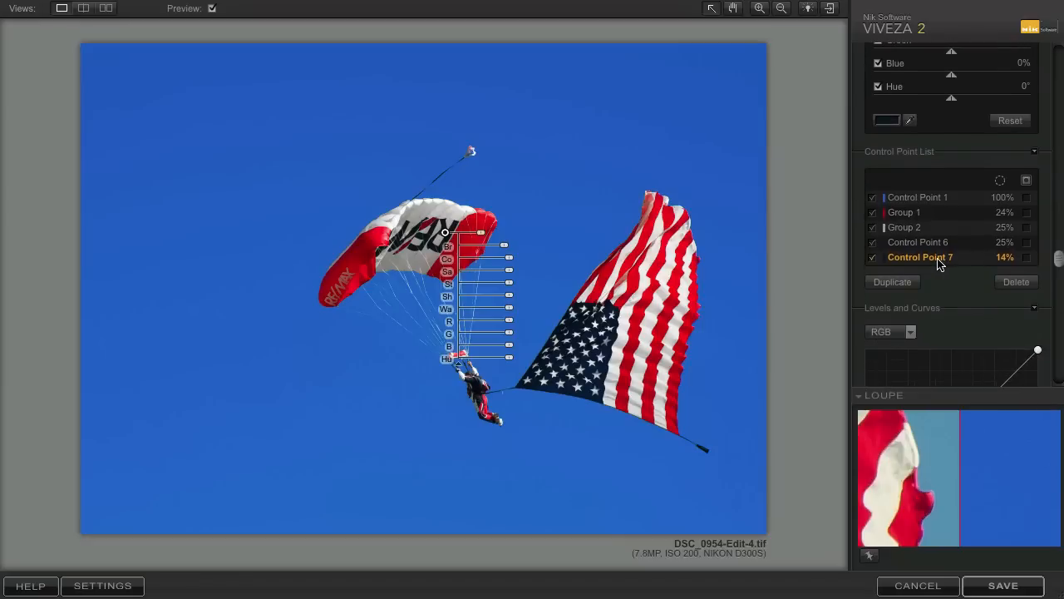
click(921, 242)
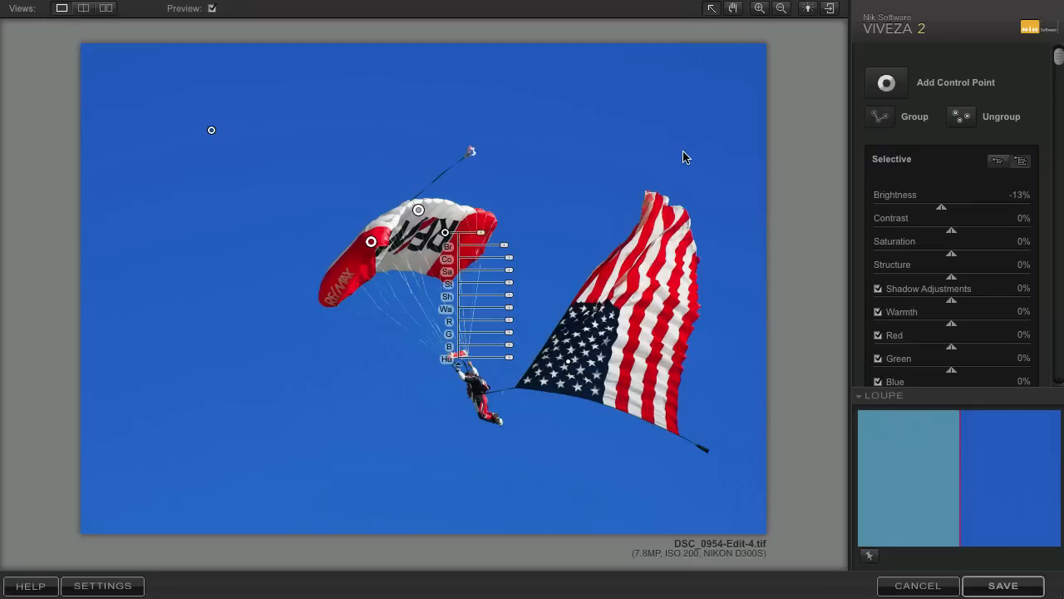
mouse_move(379, 65)
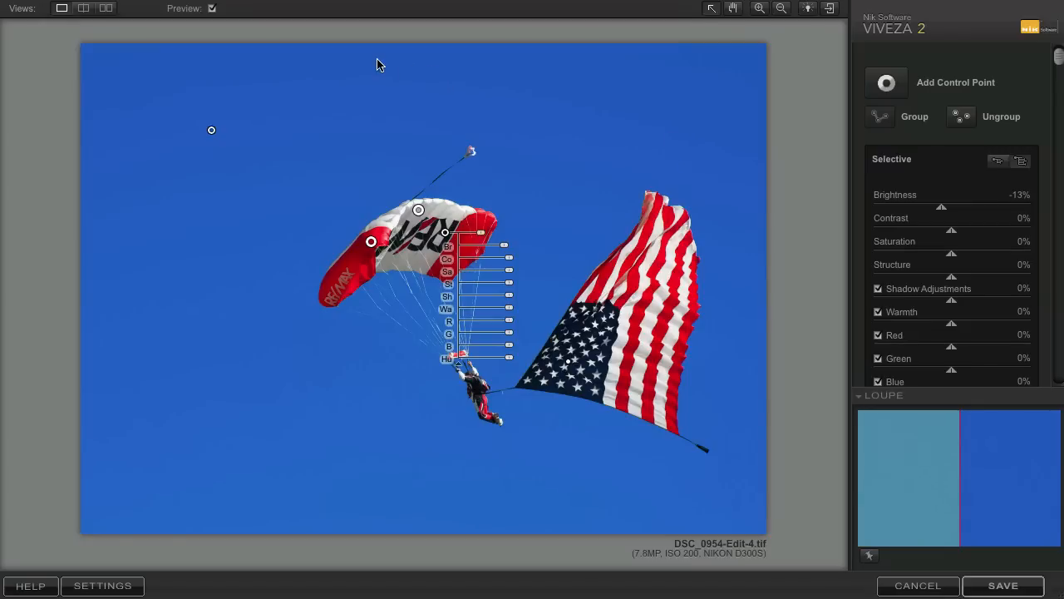
- Toggle Preview off and on to compare against the original, then save the edited photo back to Lightroom
click(213, 8)
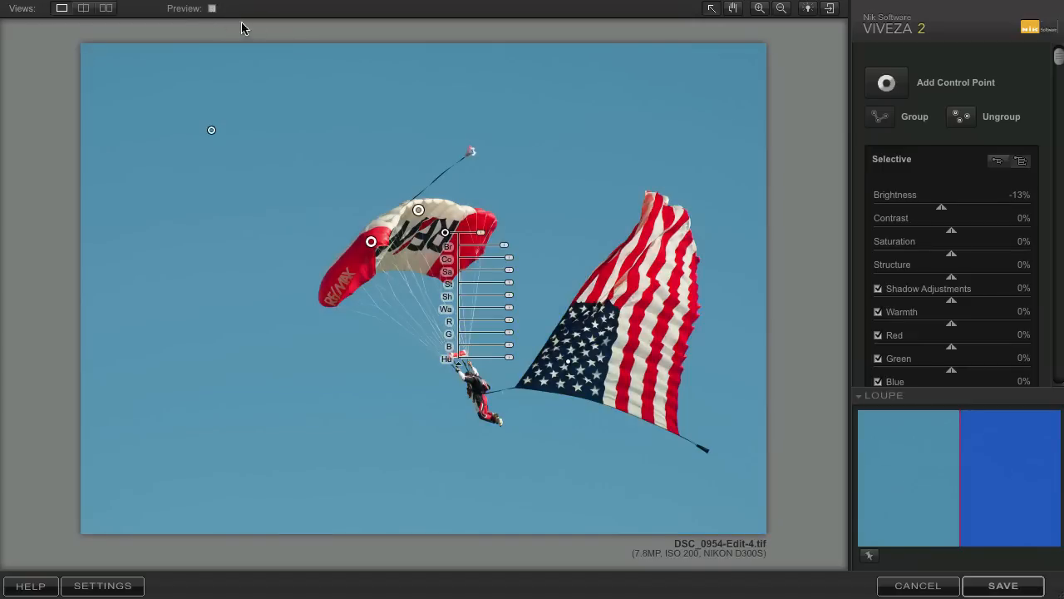
mouse_move(491, 218)
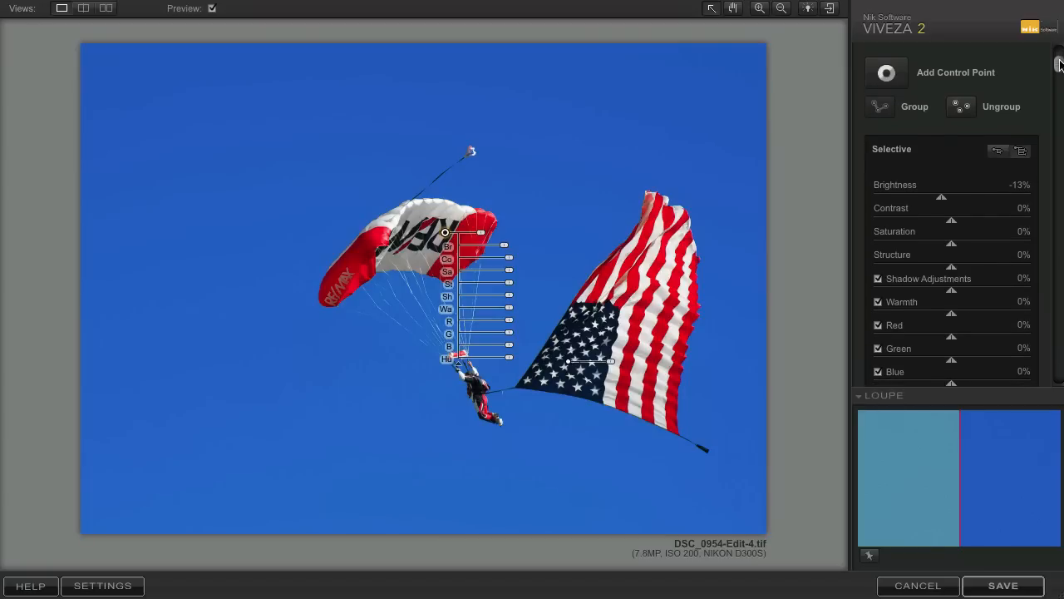
click(212, 8)
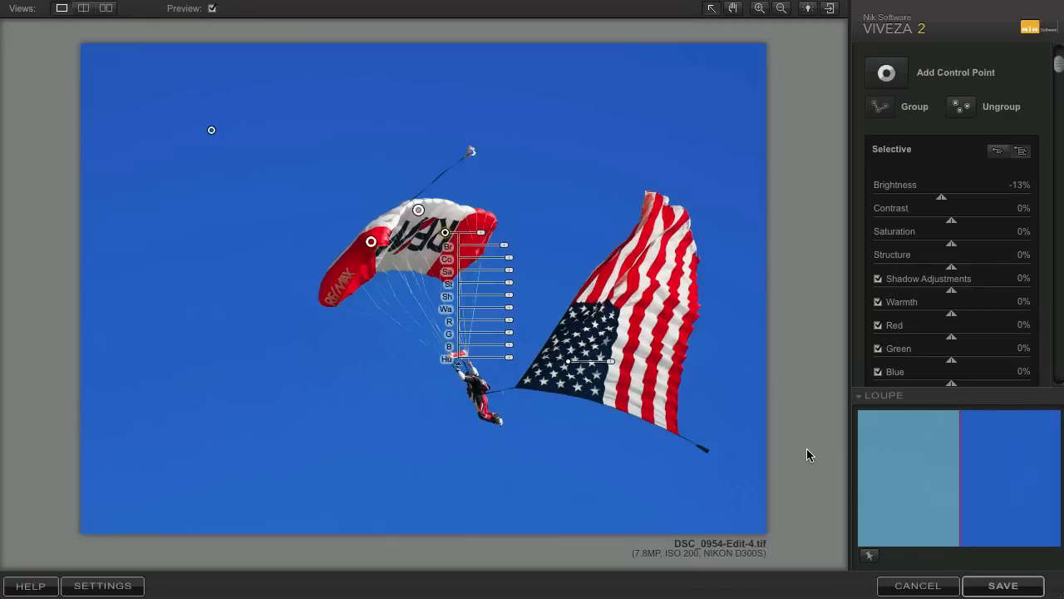
click(1004, 585)
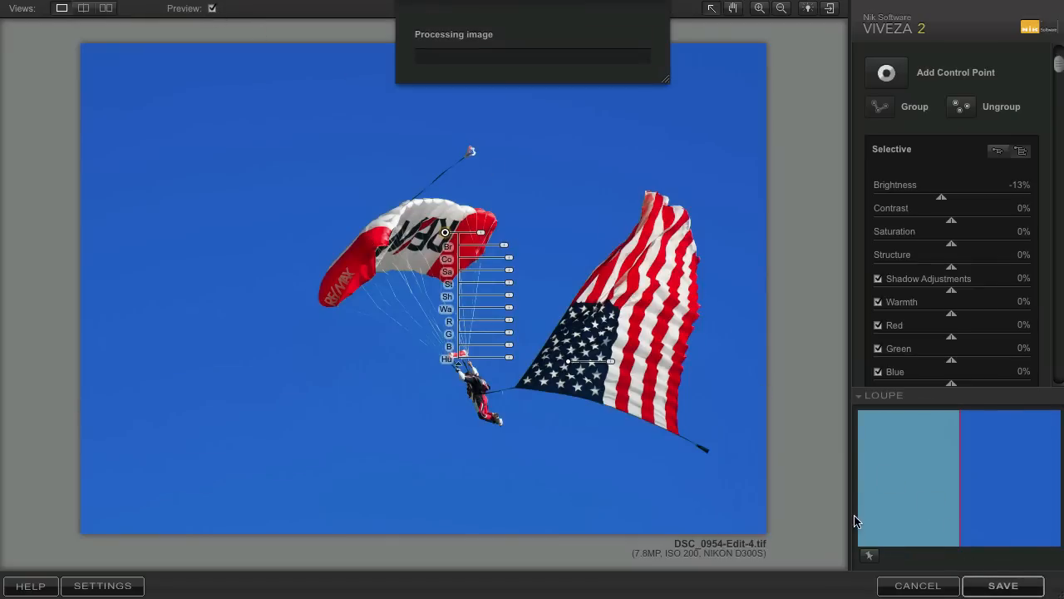